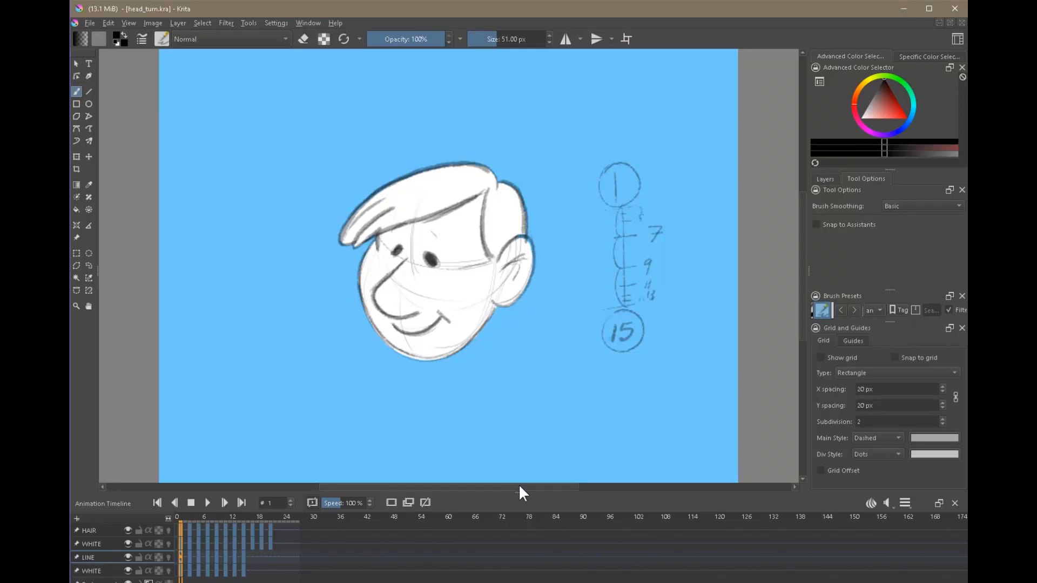
Play the head_turn animation, then stop it and return to the first frame.
left_click(207, 503)
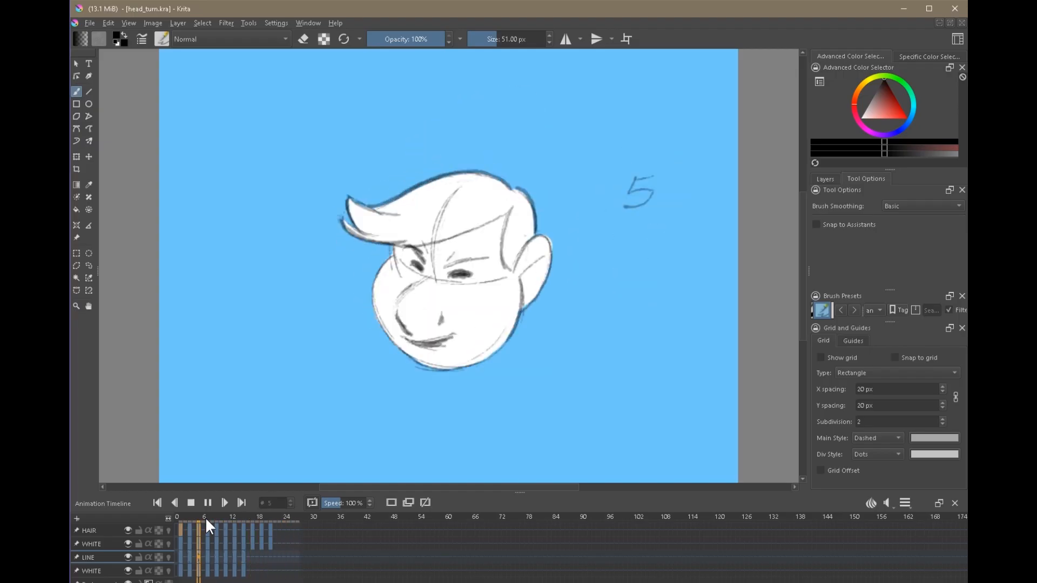
left_click(259, 517)
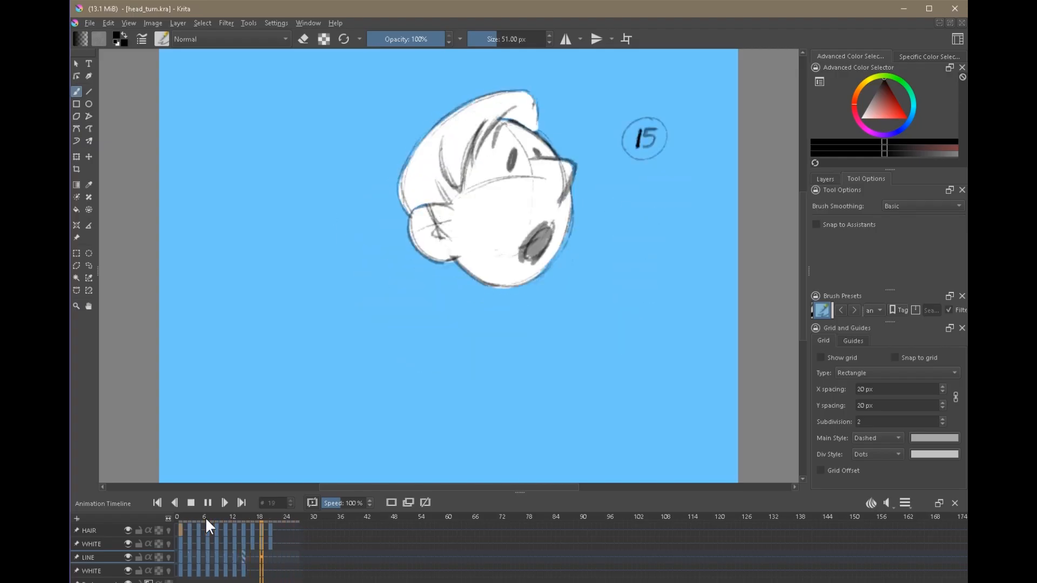
left_click(190, 503)
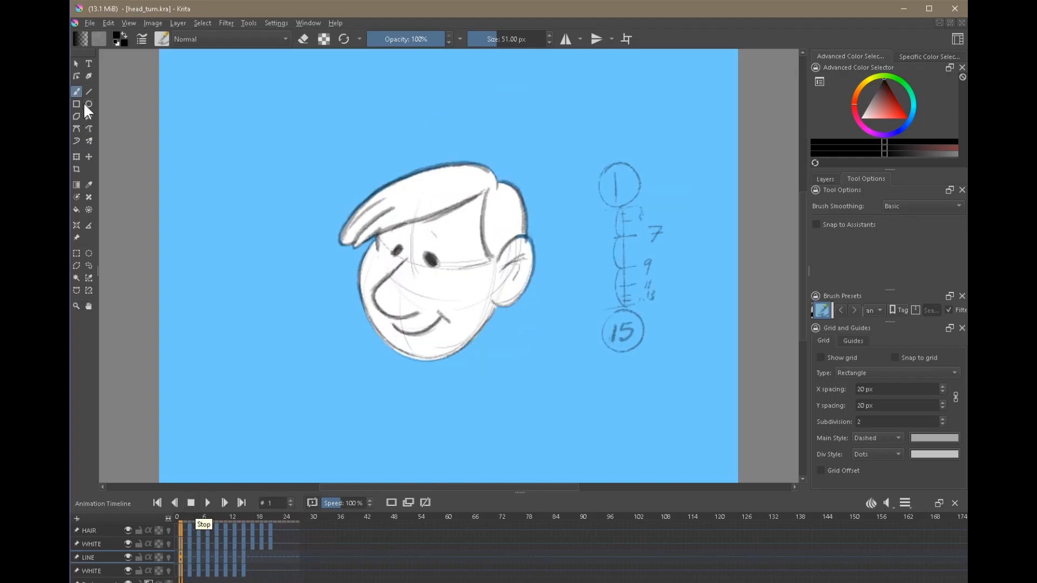
mouse_move(76, 91)
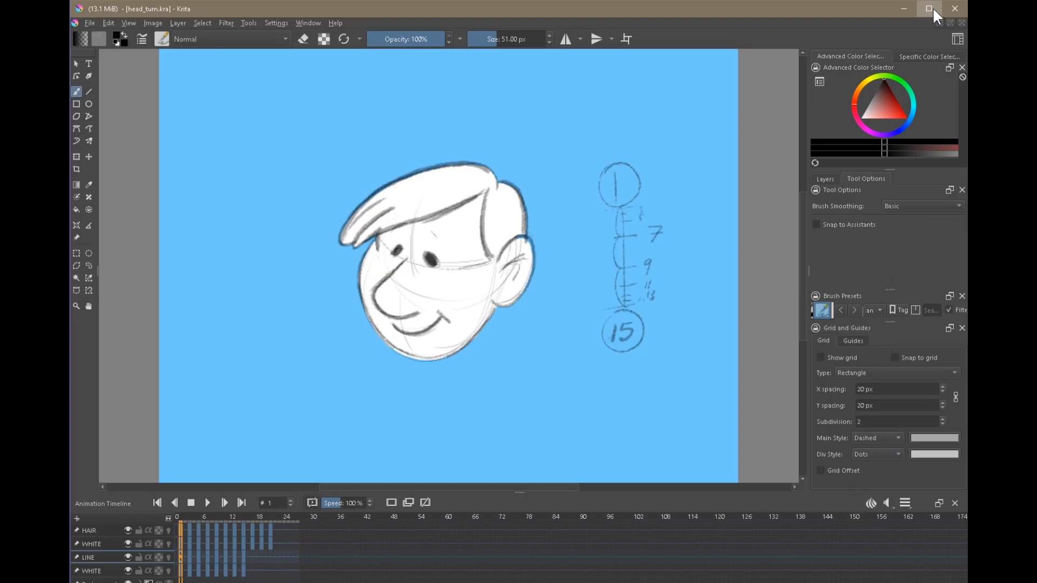
Maximize Krita and filter the Brush Presets docker to the 'animation' tag.
left_click(931, 9)
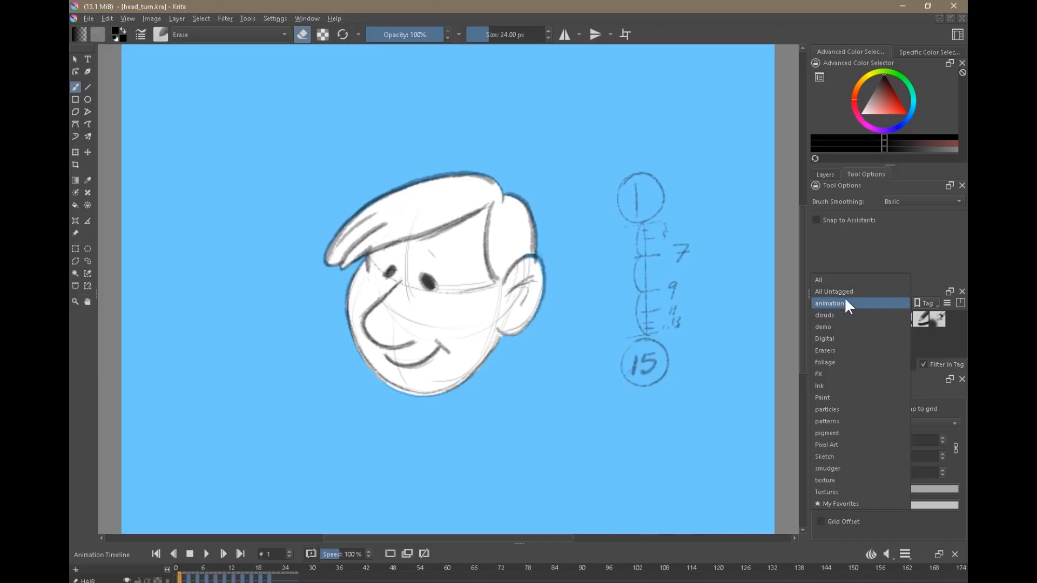
left_click(828, 303)
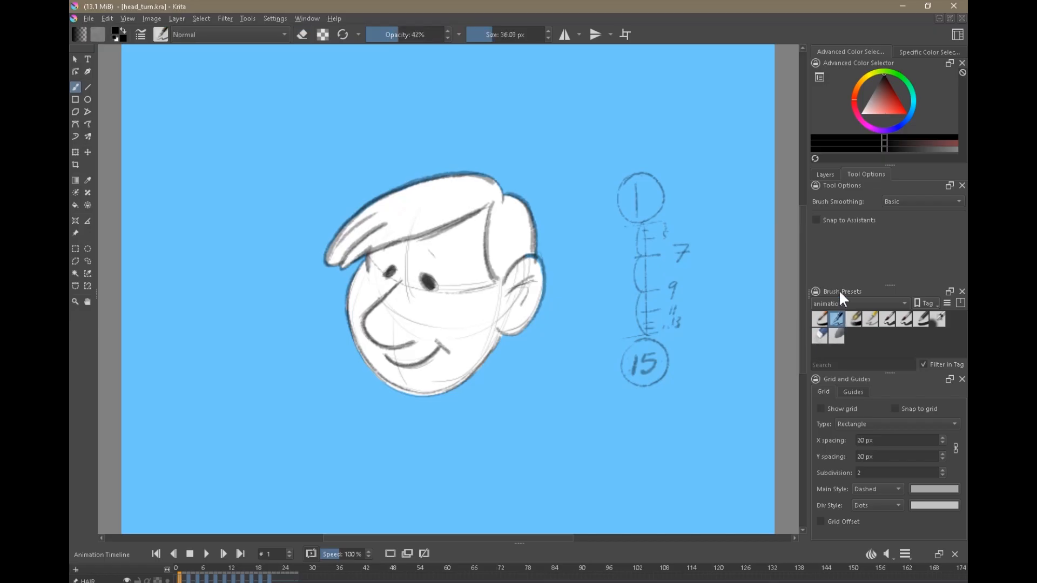
left_click(858, 303)
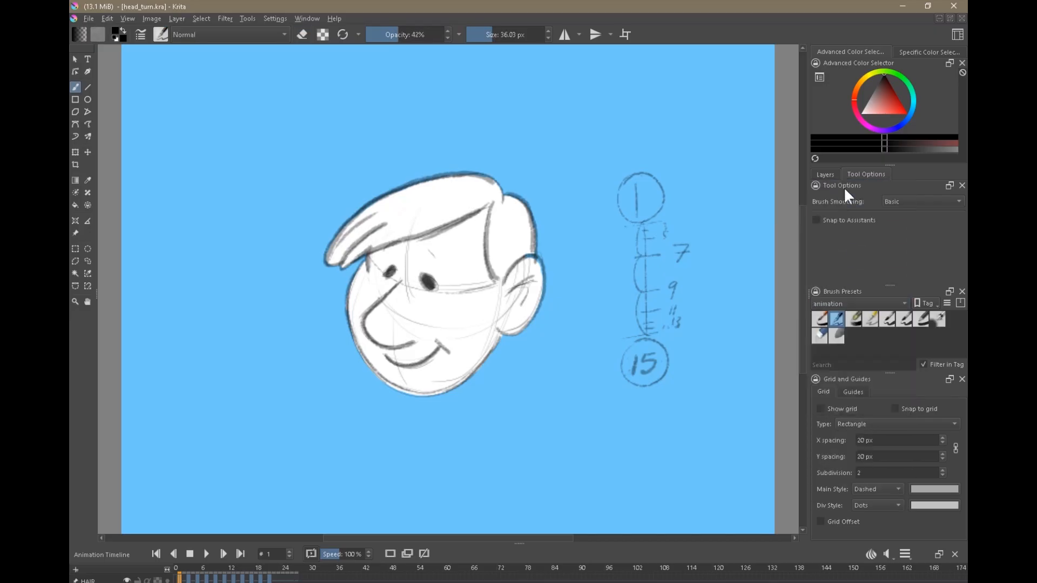
mouse_move(852, 319)
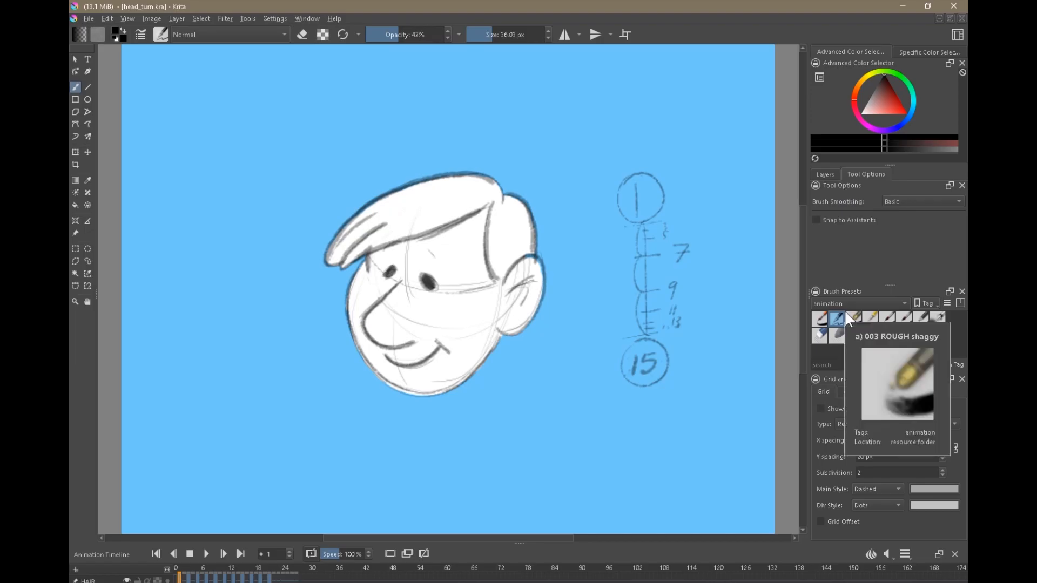
Switch Krita to the custom animation workspace from the Window > Workspace menu.
left_click(334, 17)
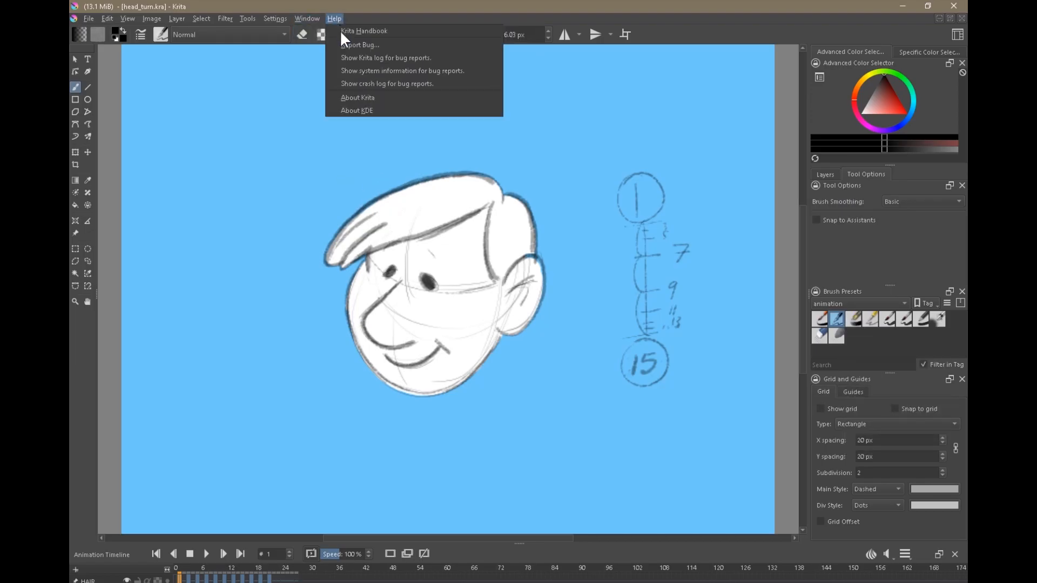
left_click(307, 17)
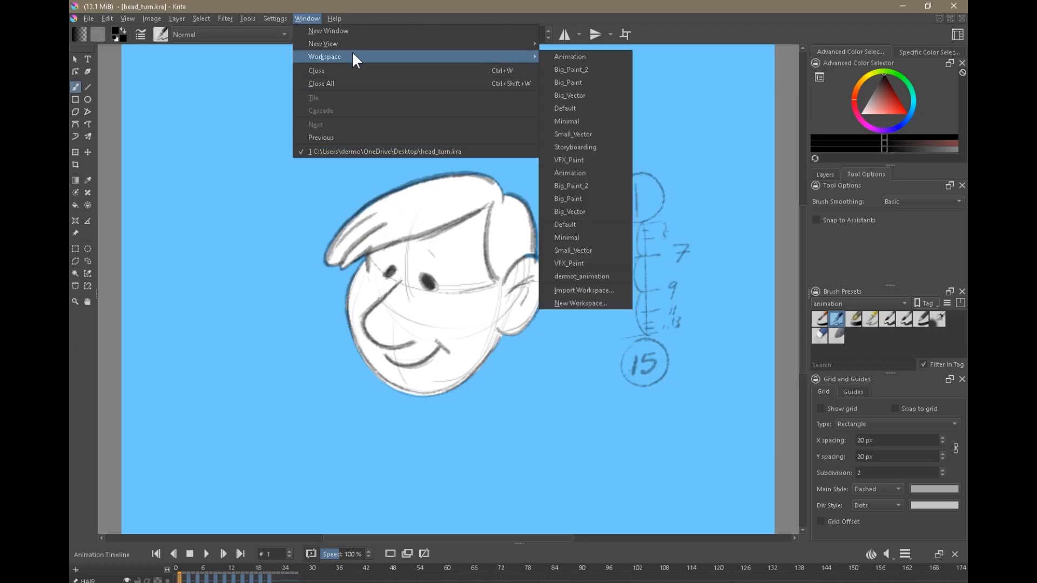
mouse_move(594, 277)
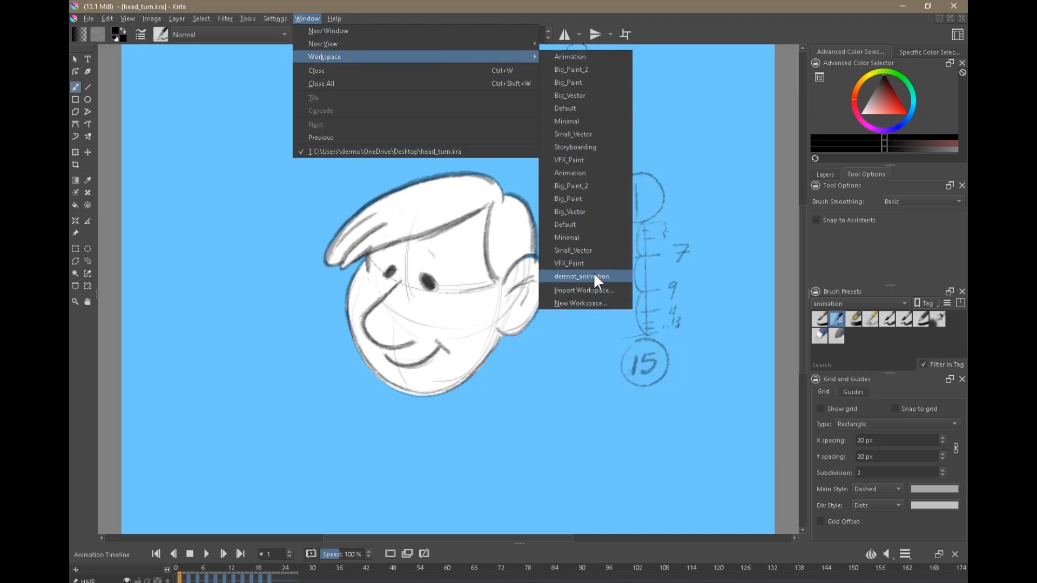
mouse_move(602, 283)
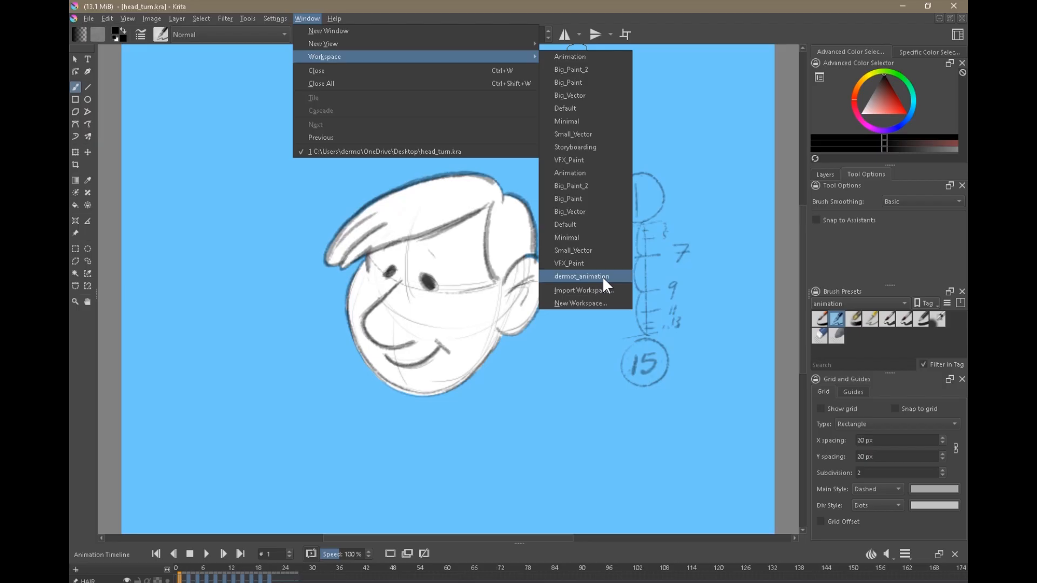
left_click(581, 276)
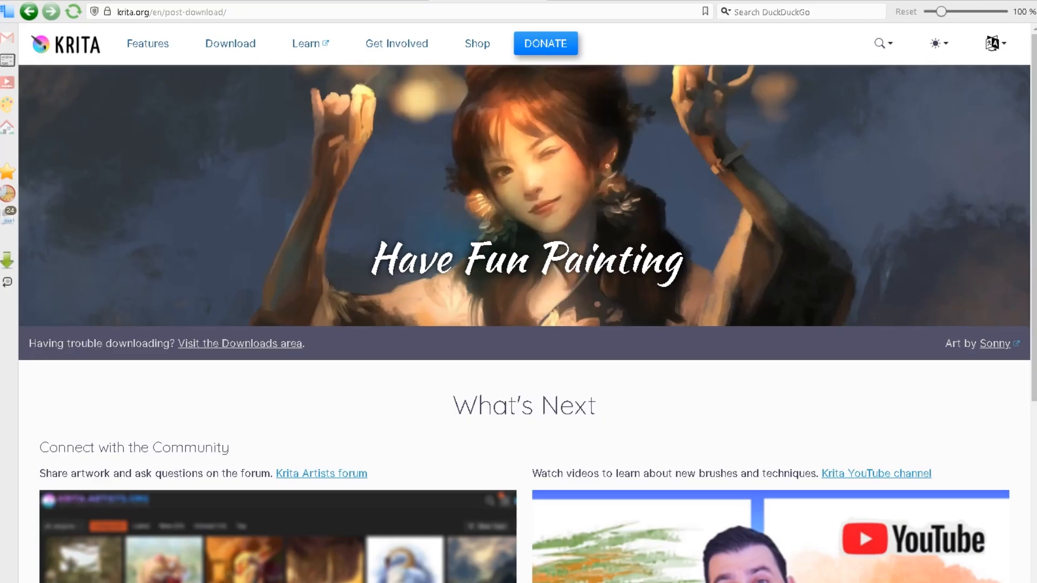
Go to the krita.org download page offering Krita 5.2.3 installers.
left_click(230, 44)
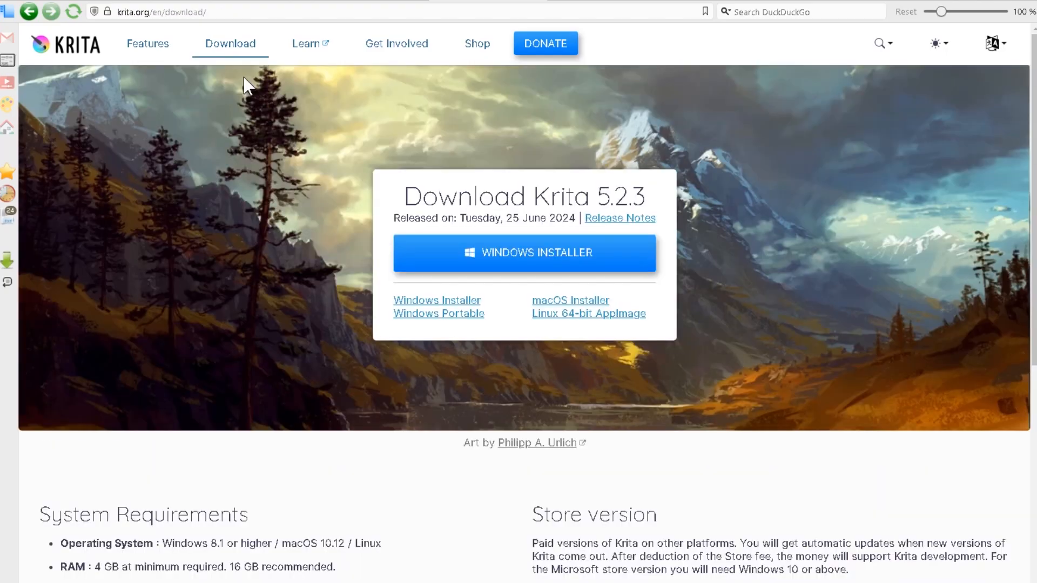
mouse_move(471, 299)
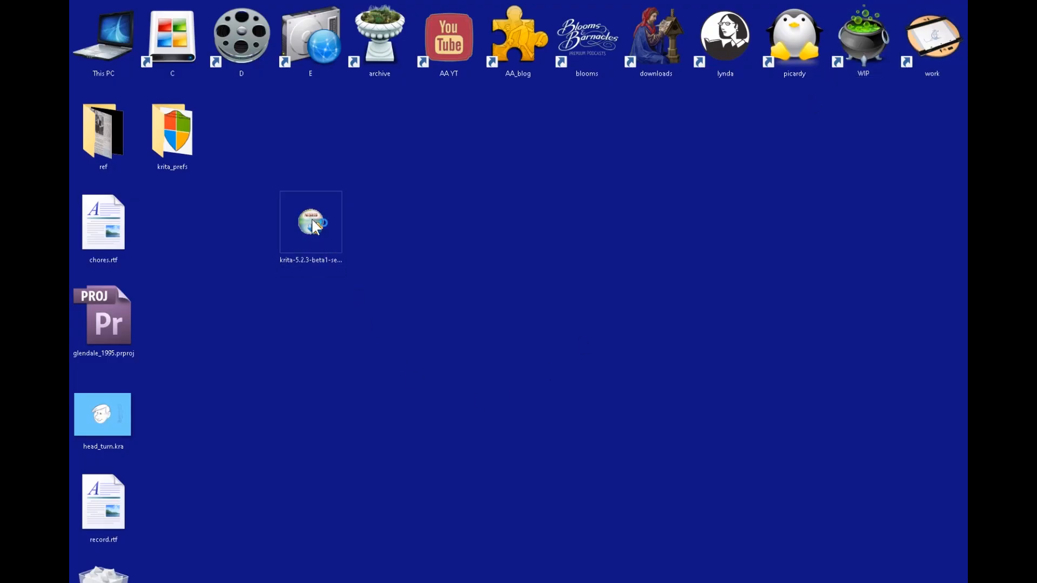
Launch the krita-5.2.3-beta1 installer past SmartScreen and point out the krita_prefs folder.
double_click(310, 221)
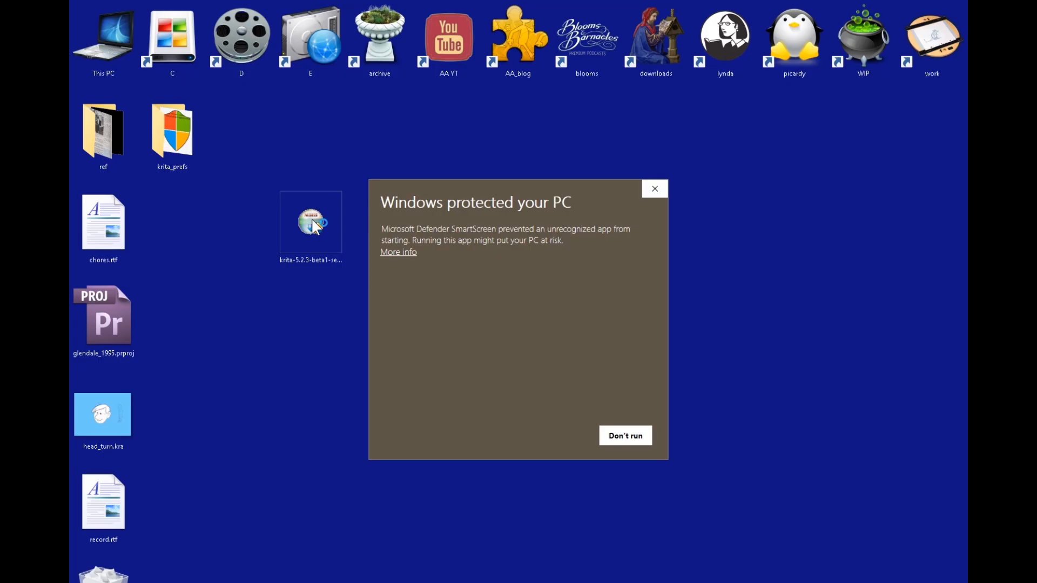
left_click(623, 444)
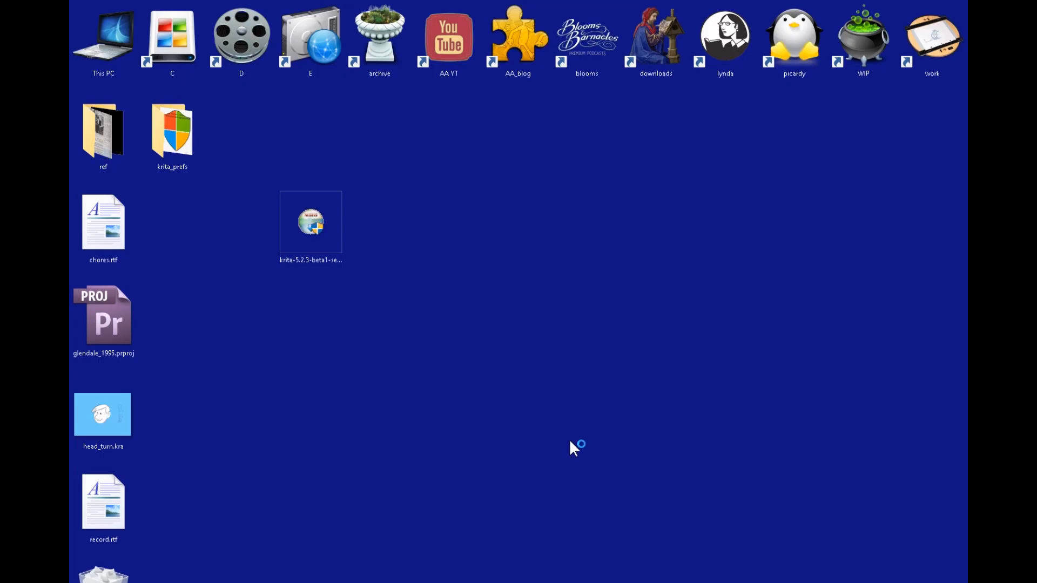
double_click(310, 222)
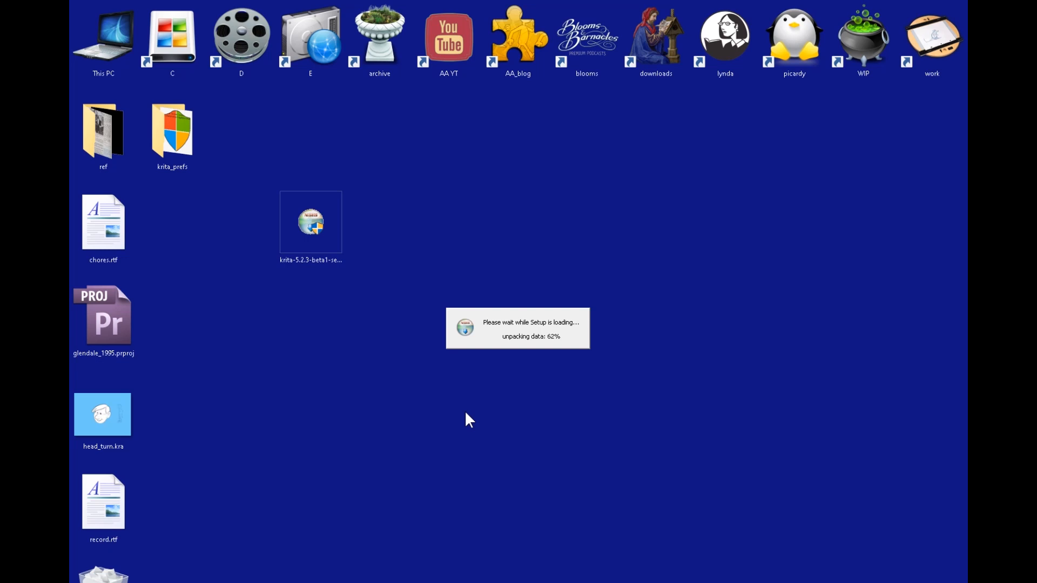
left_click(171, 132)
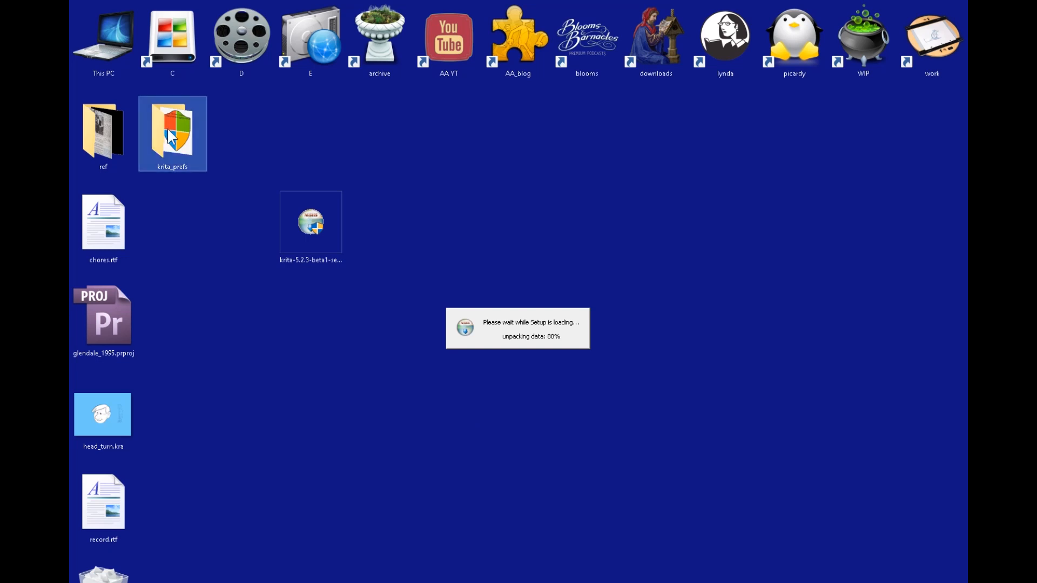
mouse_move(171, 132)
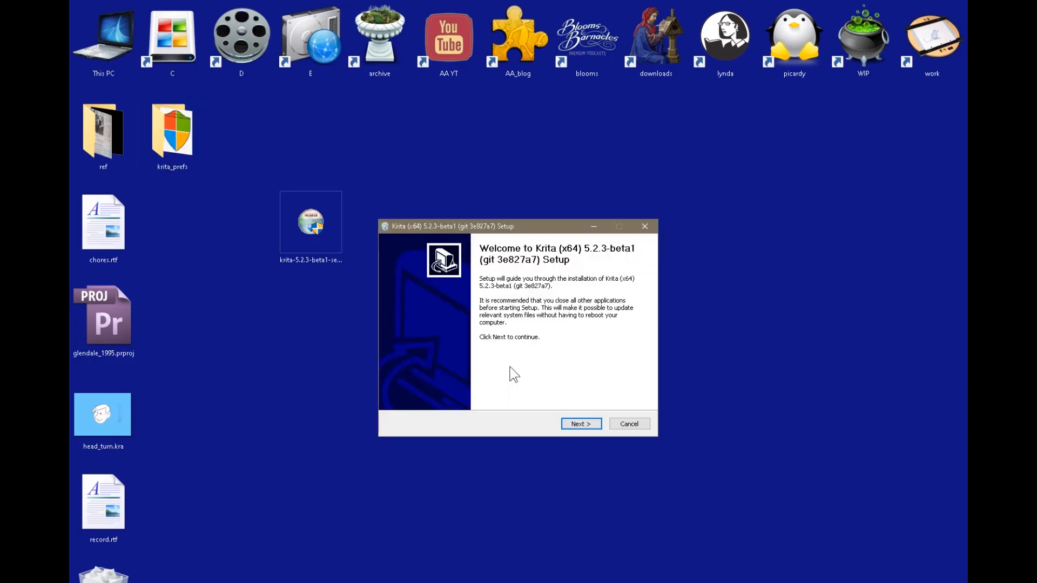
Accept the Krita Setup licence and browse File Explorer to D:\programs\Krita (x64).
left_click(580, 424)
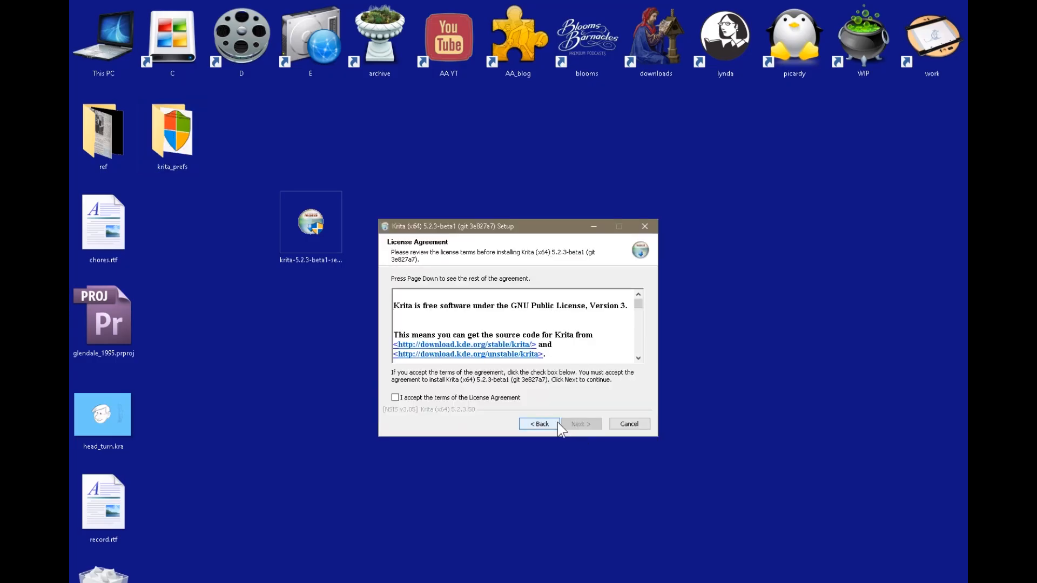
left_click(580, 423)
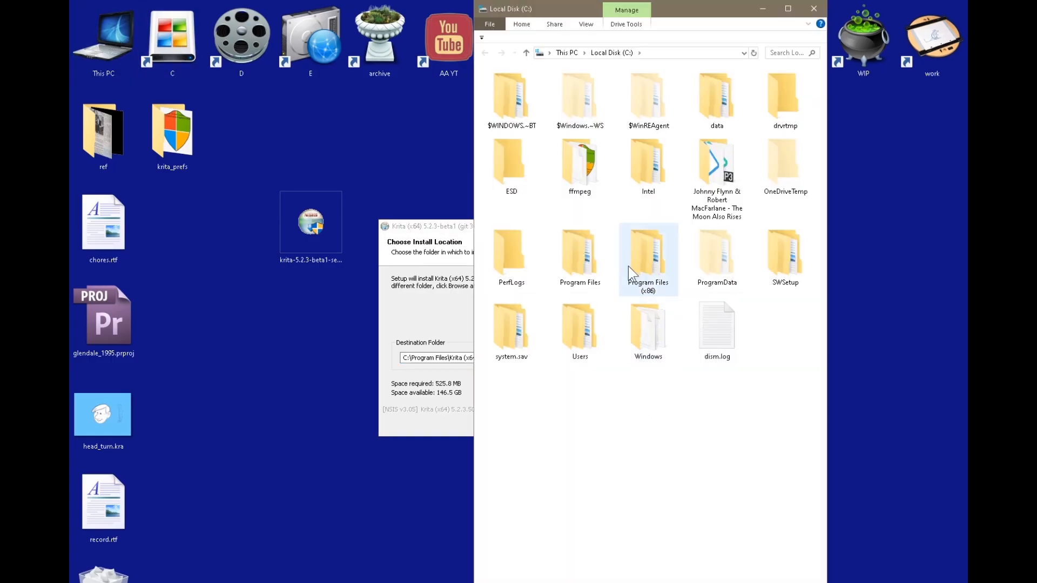
double_click(580, 254)
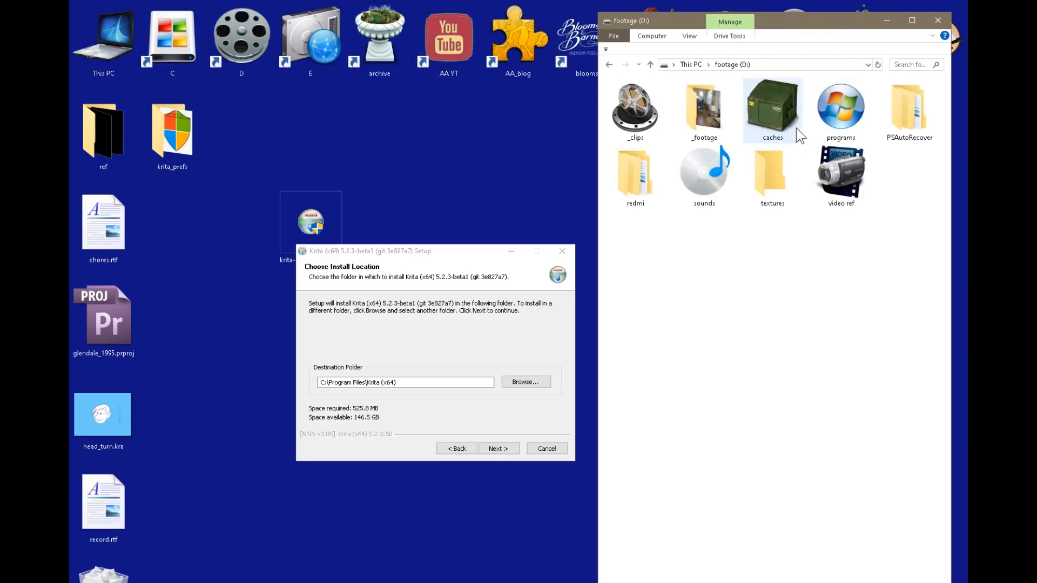
double_click(841, 110)
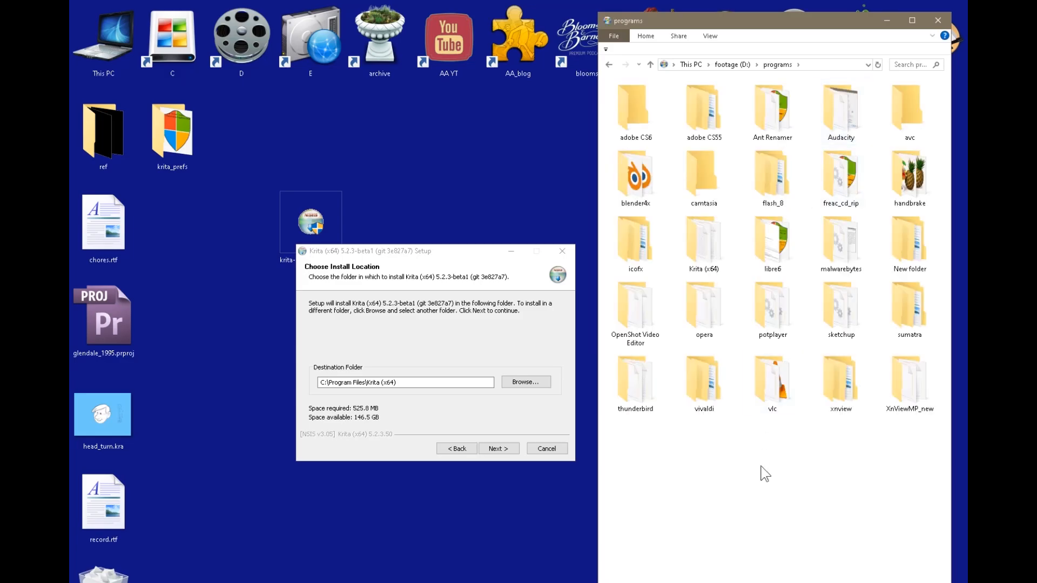
double_click(703, 238)
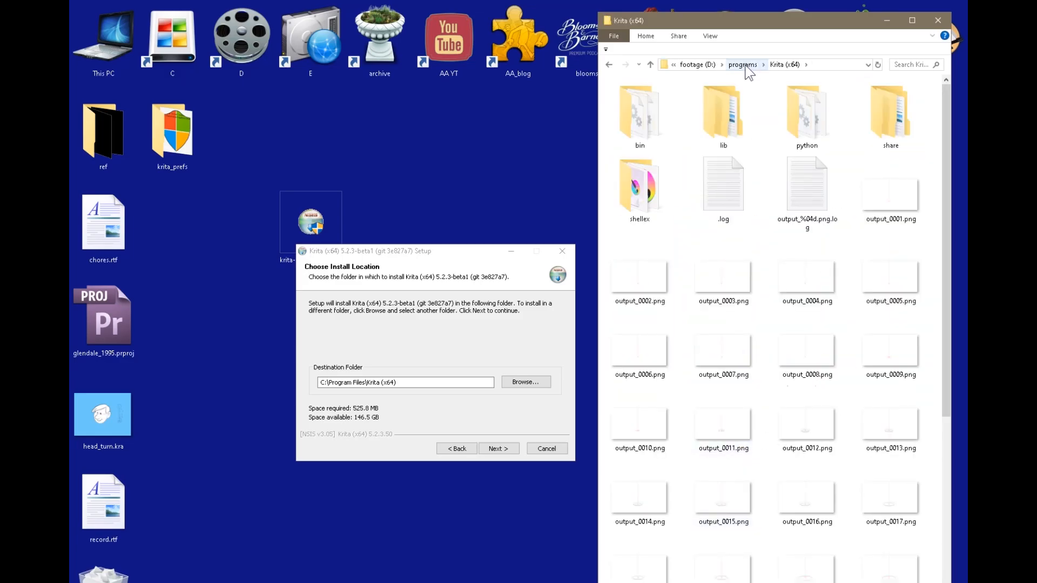
mouse_move(531, 362)
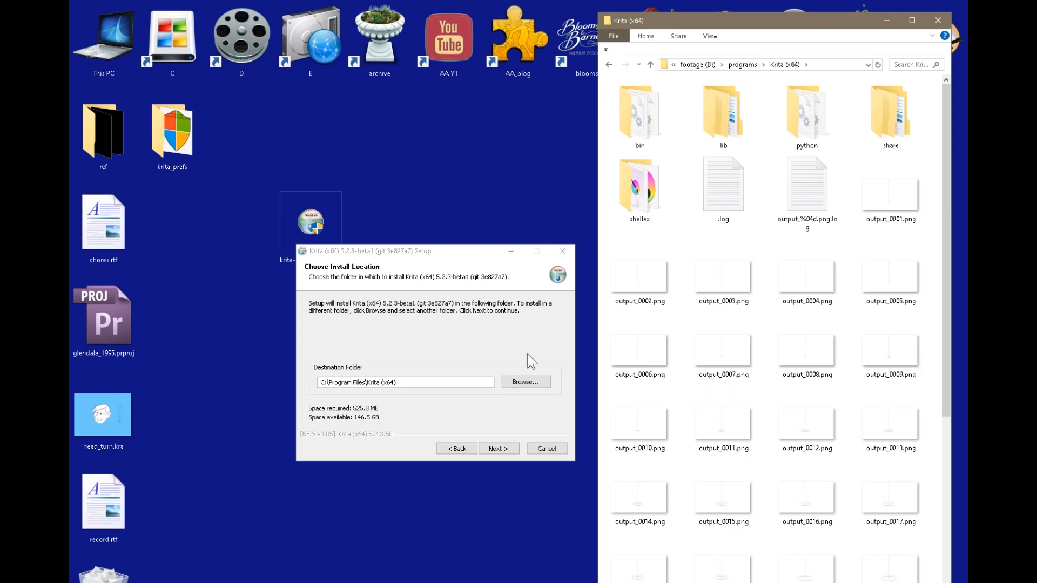
Install Krita to D:\programs\Krita (x64) with default components and Start Menu folder.
left_click(760, 64)
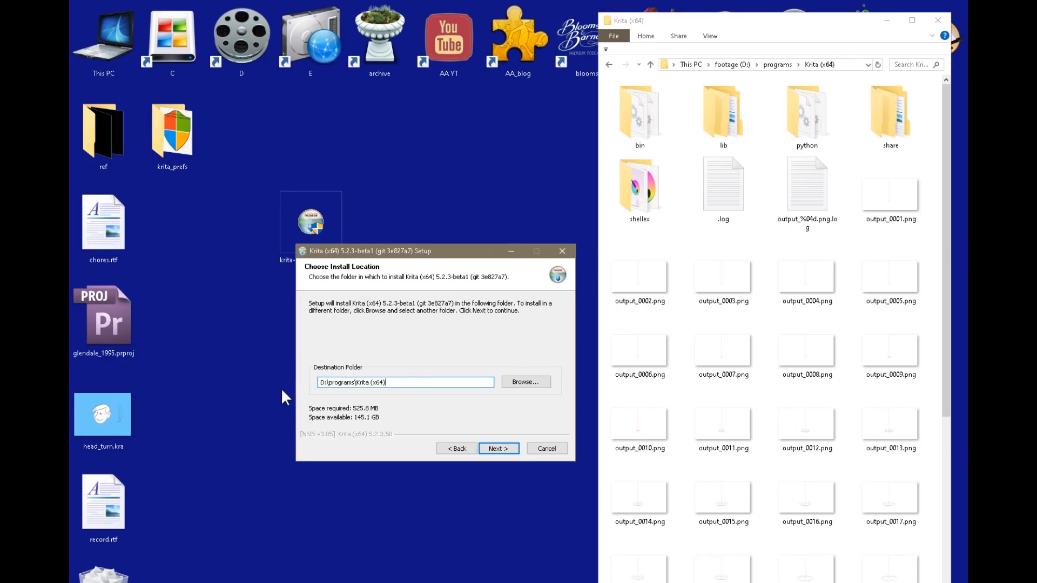
left_click(497, 448)
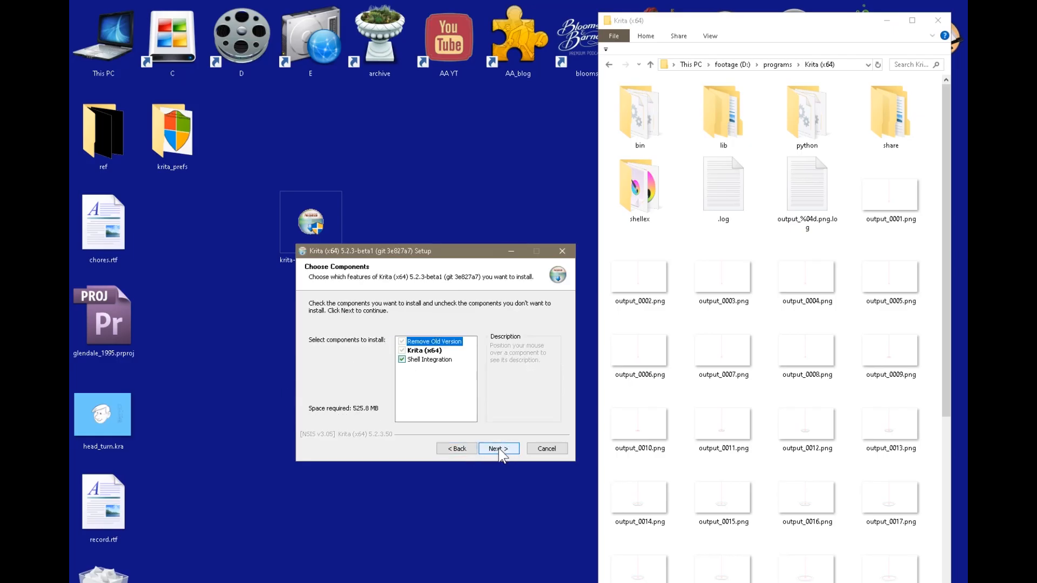
left_click(497, 448)
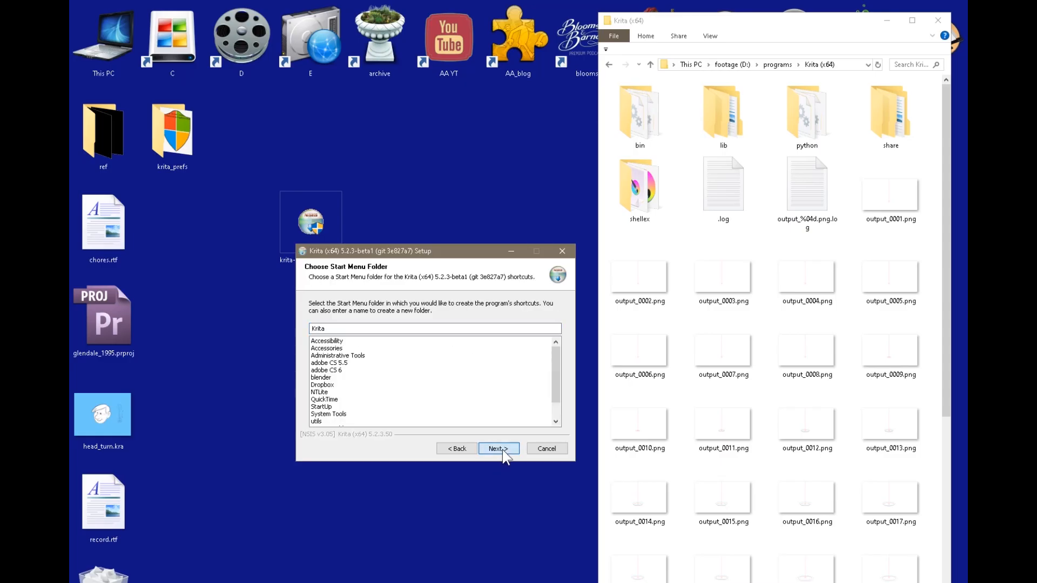
left_click(497, 448)
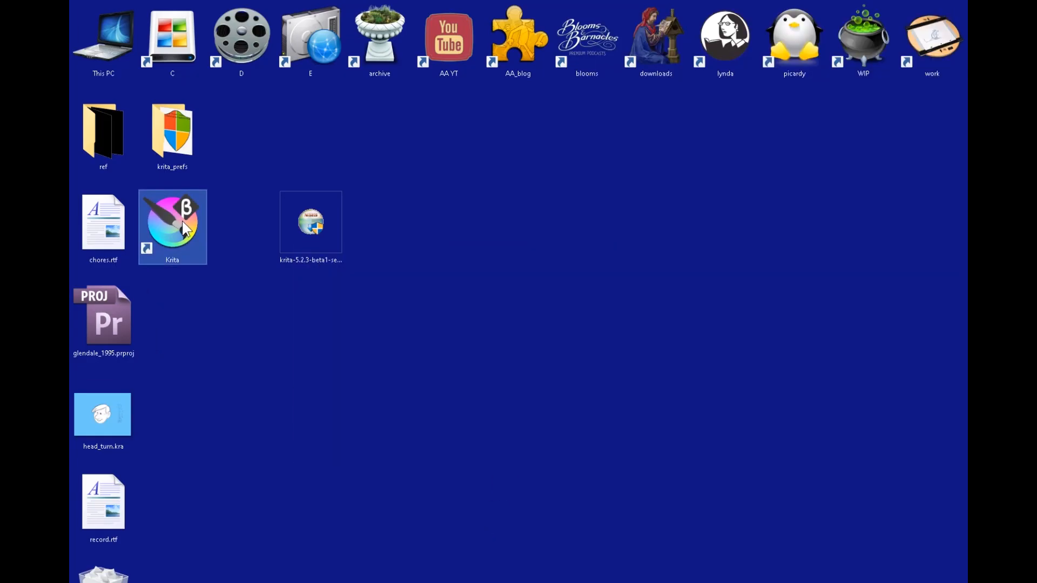
mouse_move(183, 232)
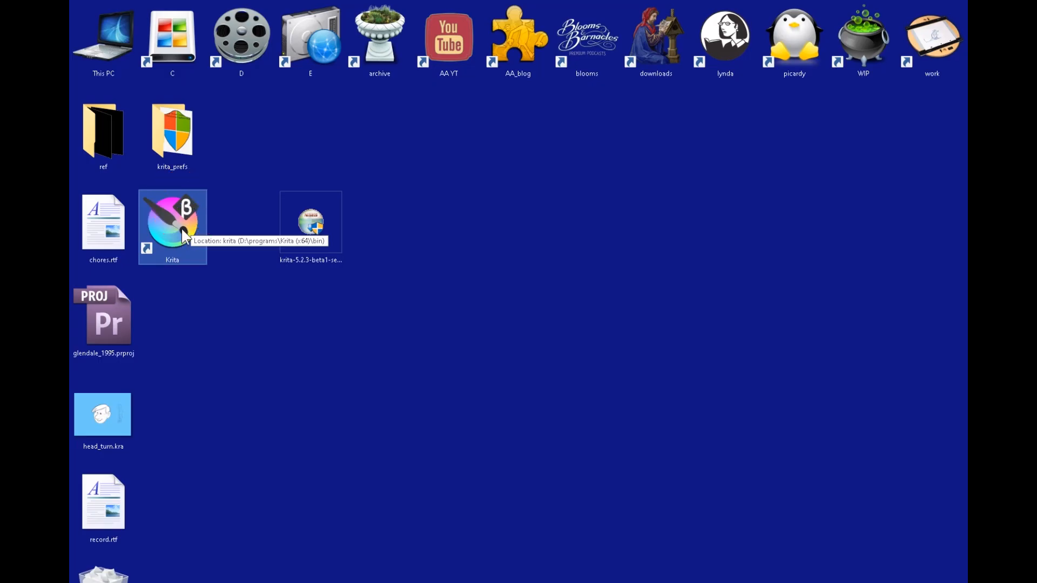
Launch the Krita beta desktop shortcut, opening head_turn.kra.
double_click(171, 222)
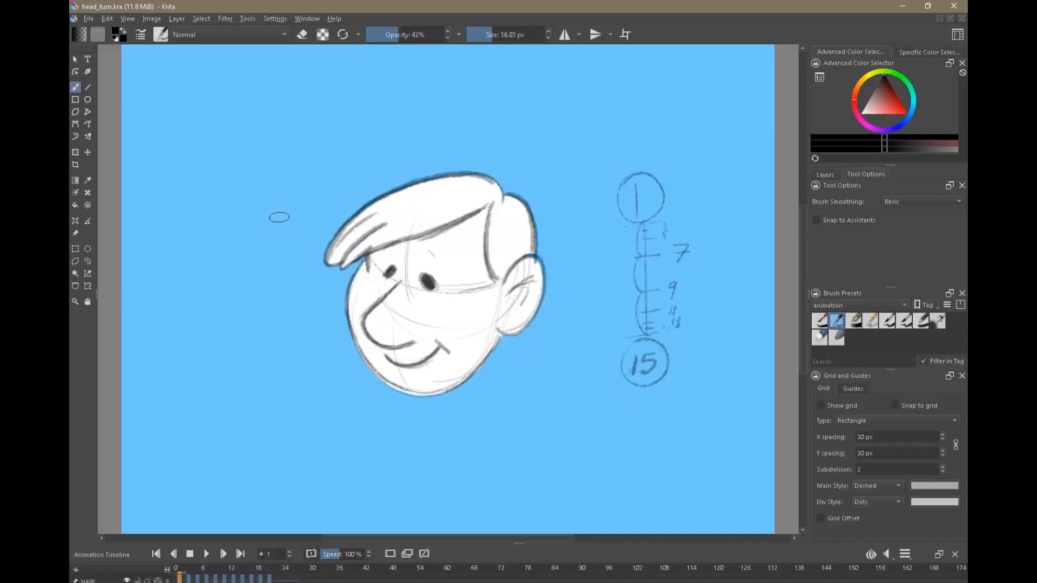
Pick a different animation brush preset, then minimize the Krita window.
left_click(853, 320)
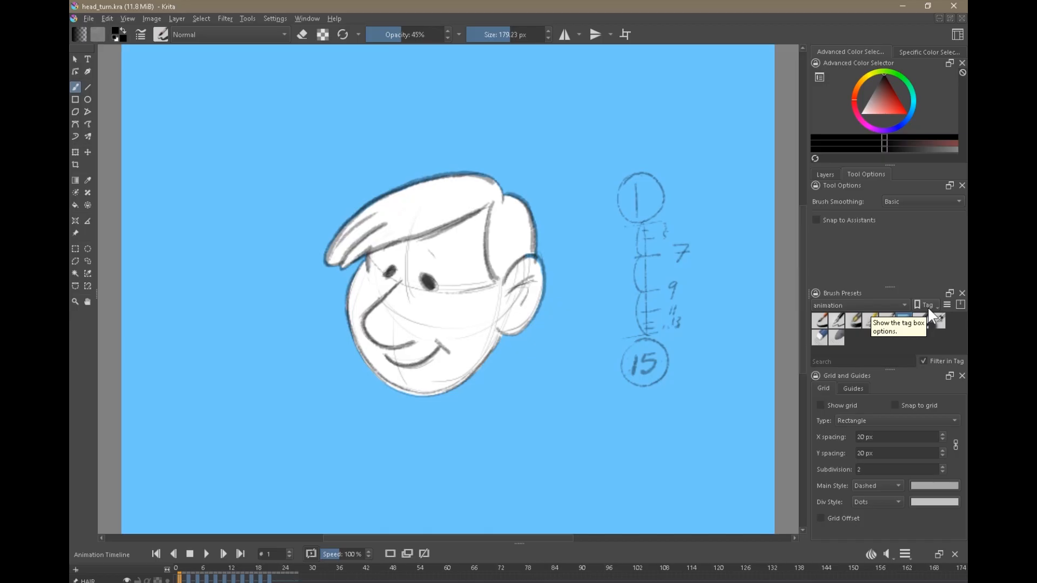
left_click(836, 321)
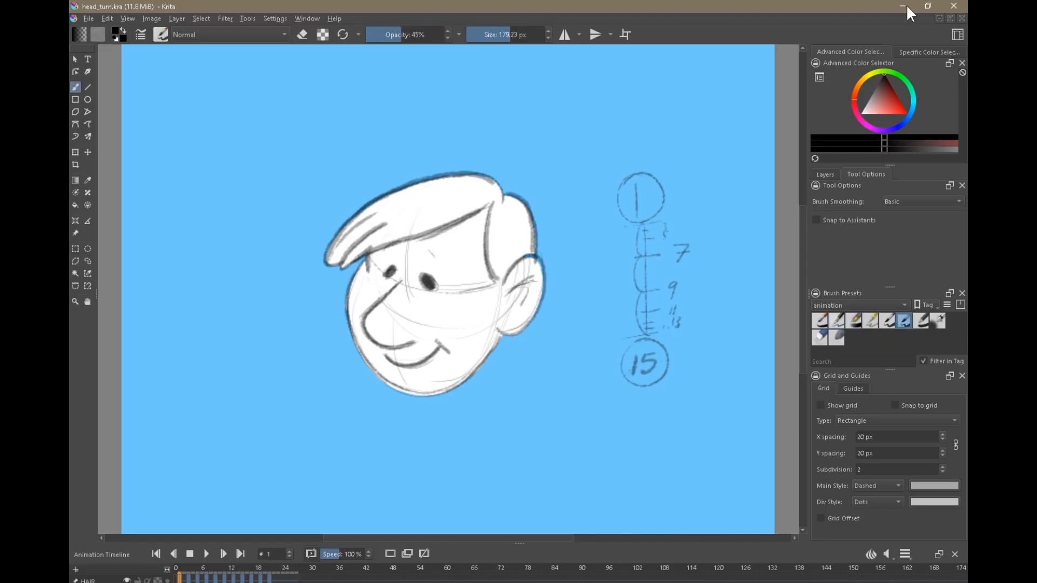
left_click(904, 5)
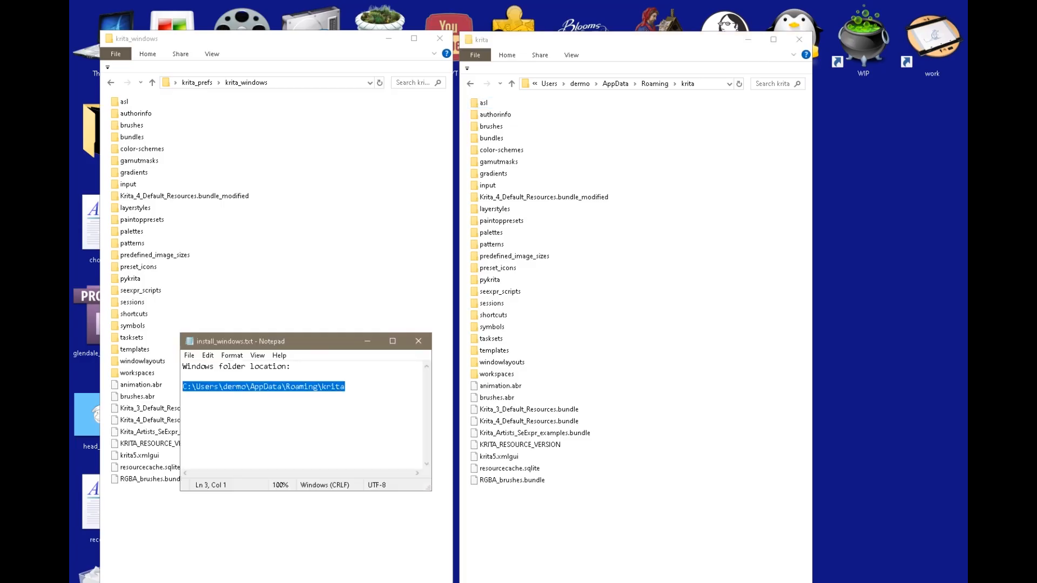
Select 'Roaming' in the noted folder path, then close the install_windows note.
left_click(348, 387)
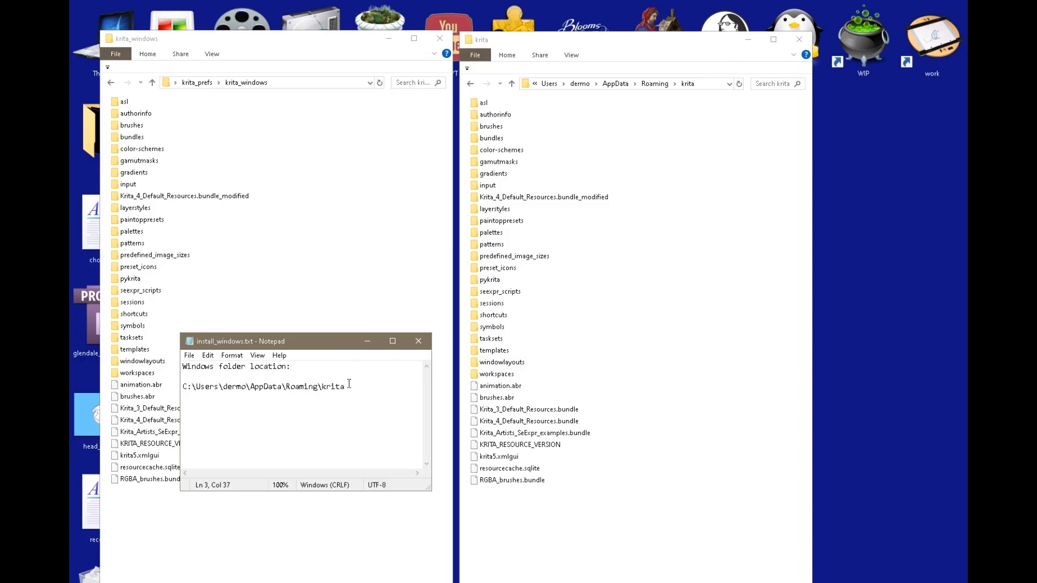
double_click(295, 386)
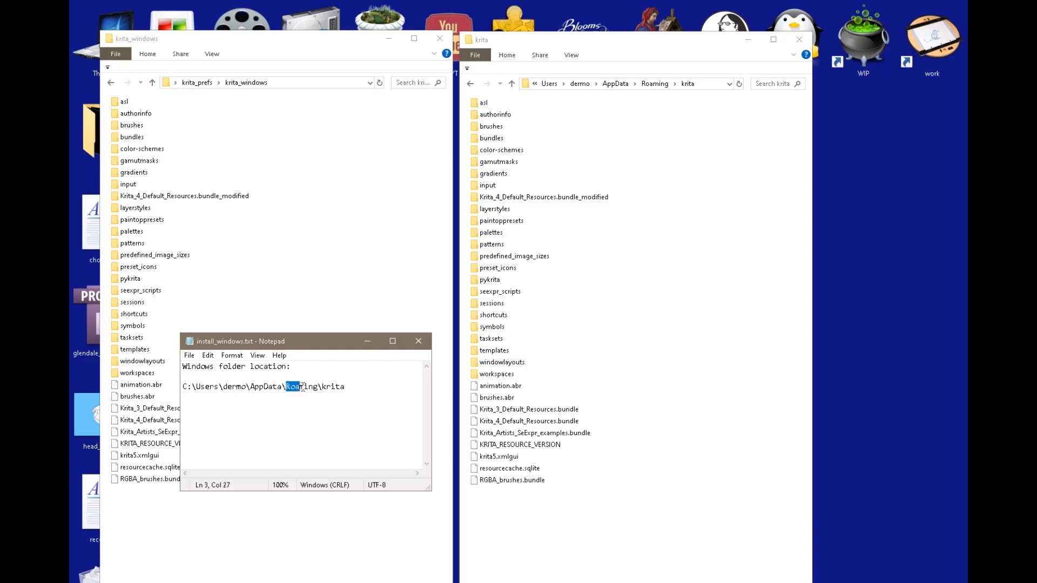
left_click(418, 341)
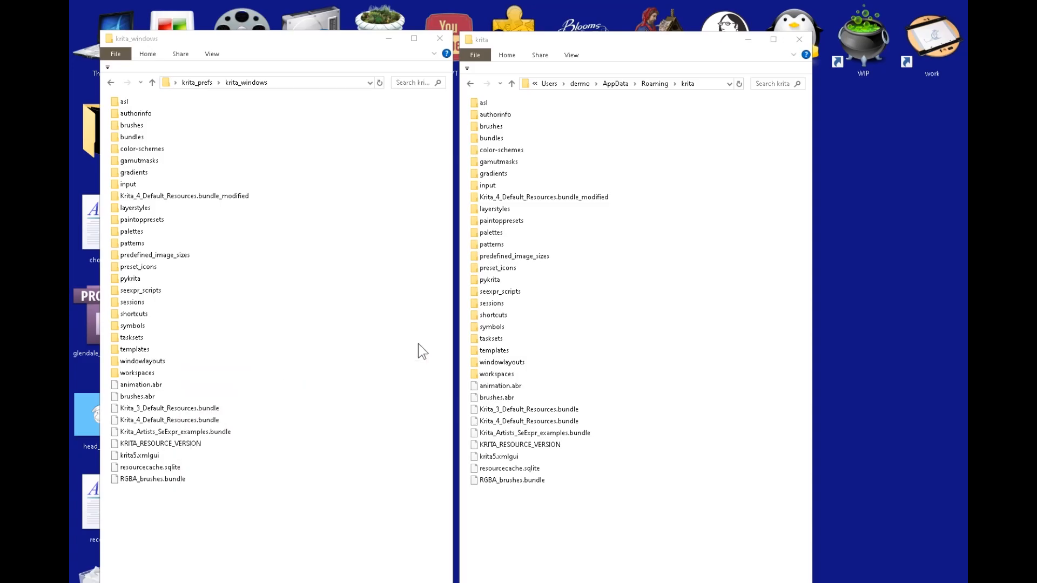
mouse_move(799, 39)
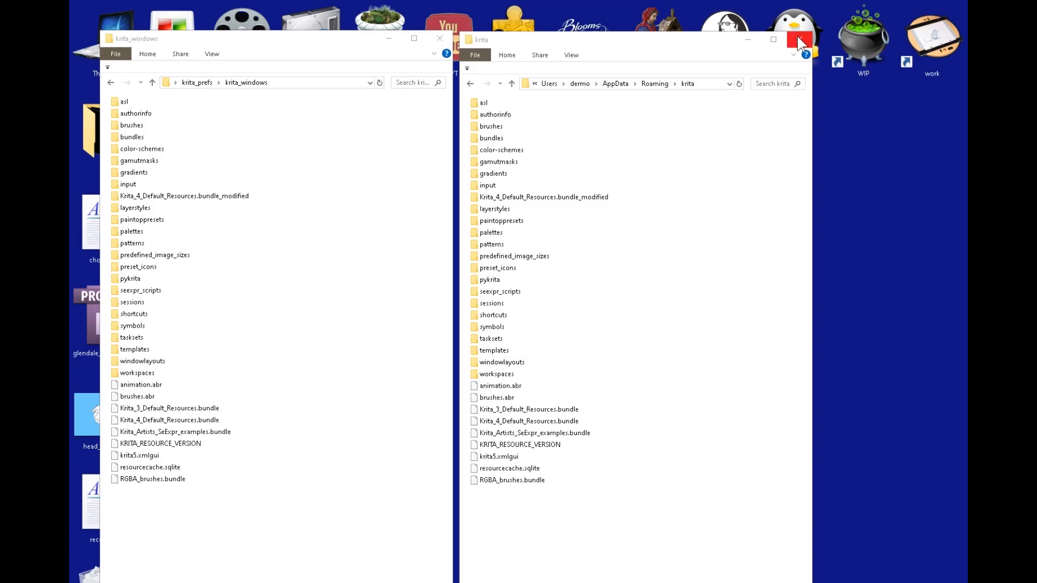
Close the krita_windows window and open C:\Users\dermo\AppData.
left_click(797, 39)
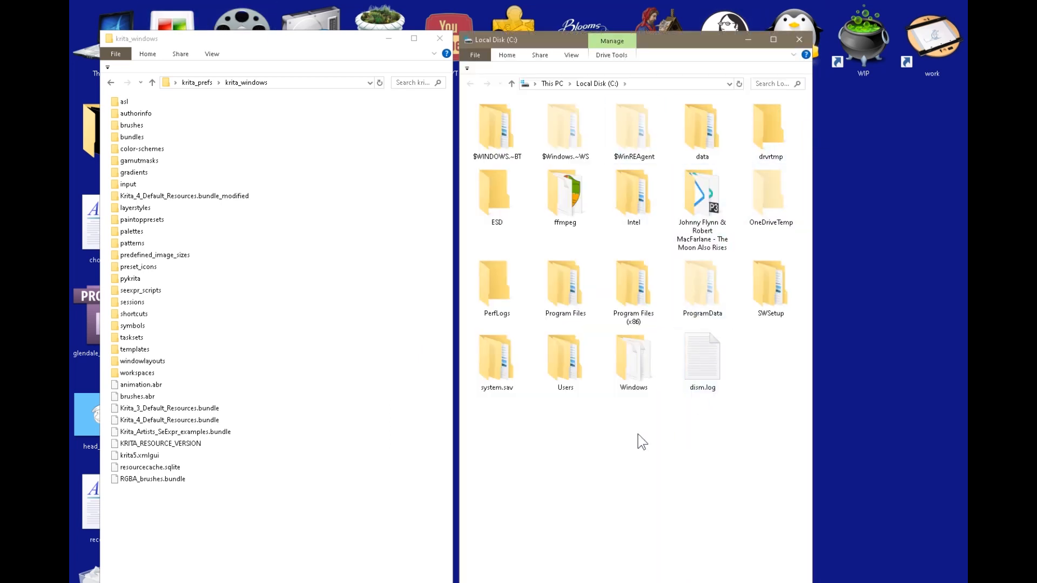
double_click(565, 358)
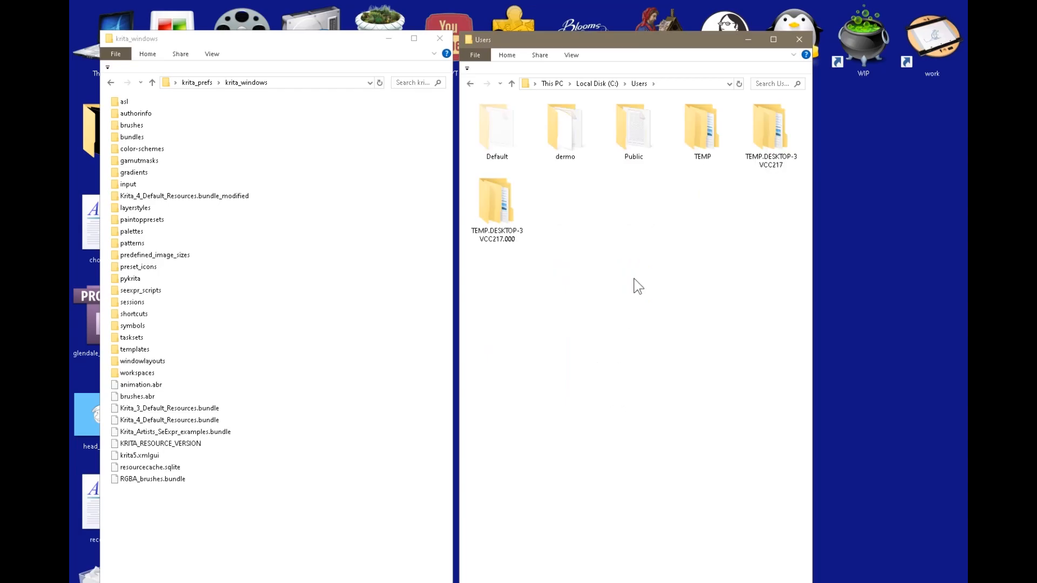
mouse_move(710, 248)
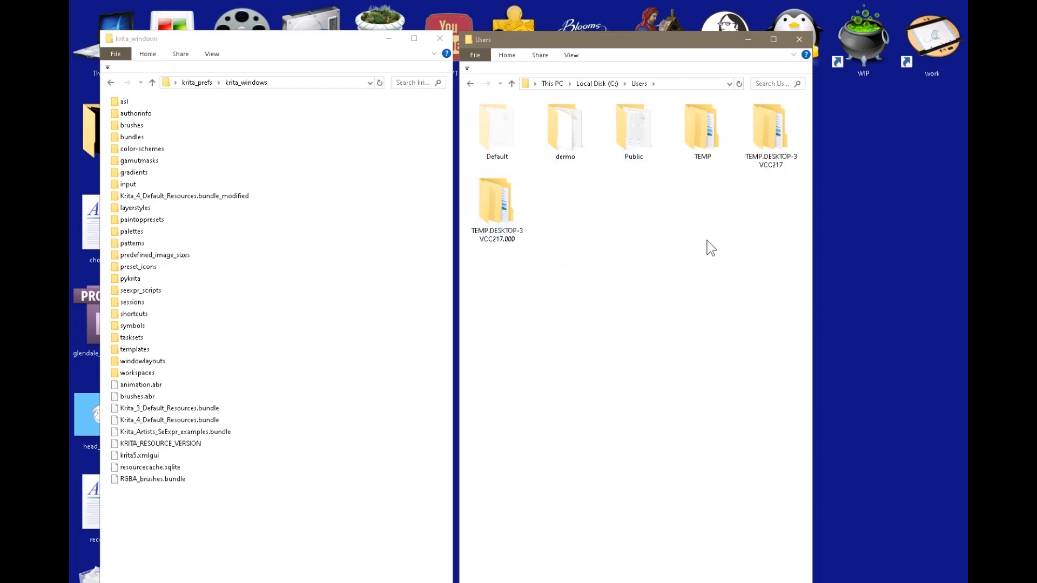
double_click(565, 126)
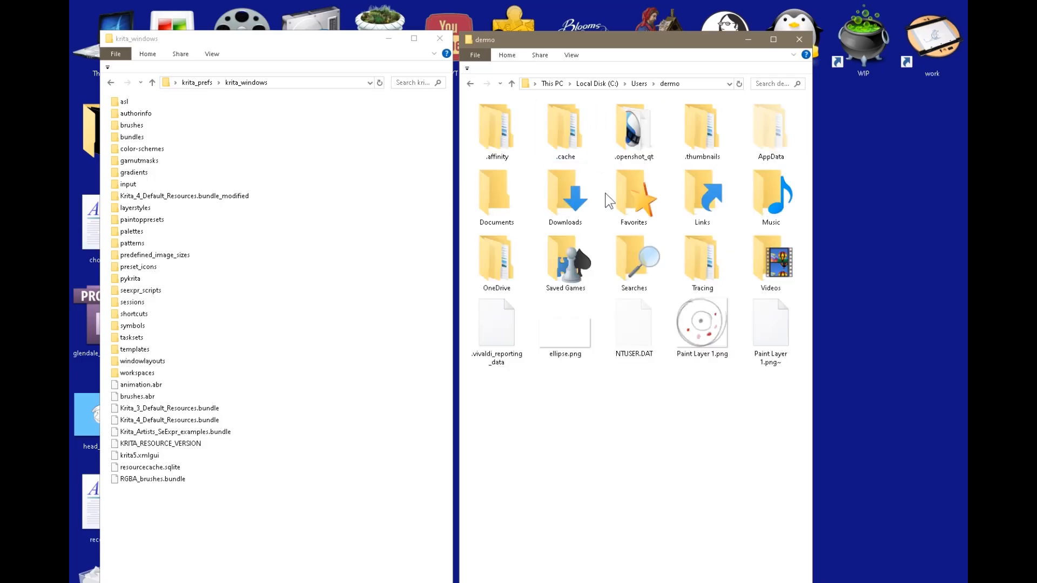
double_click(769, 125)
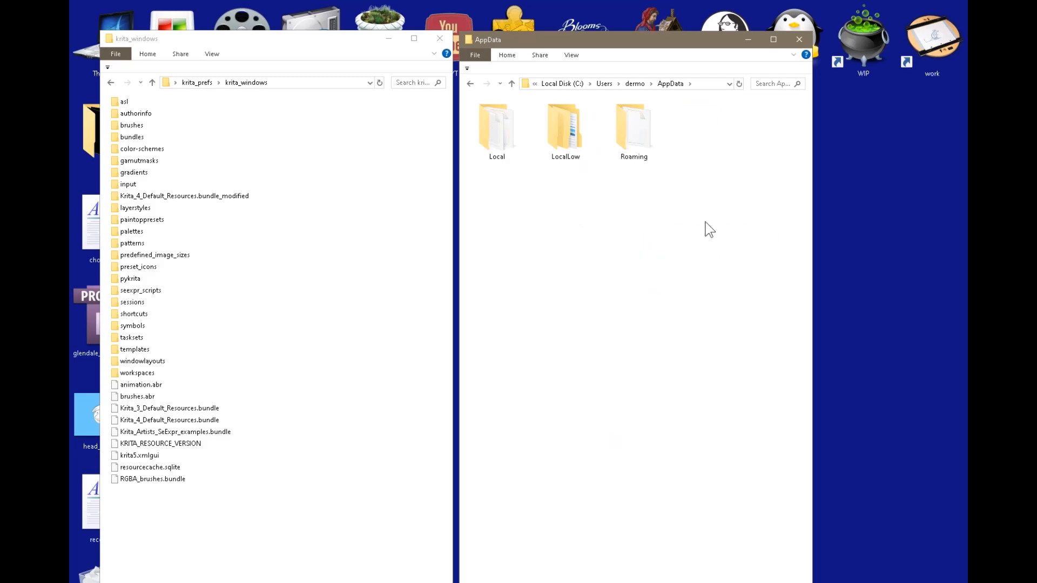
mouse_move(571, 55)
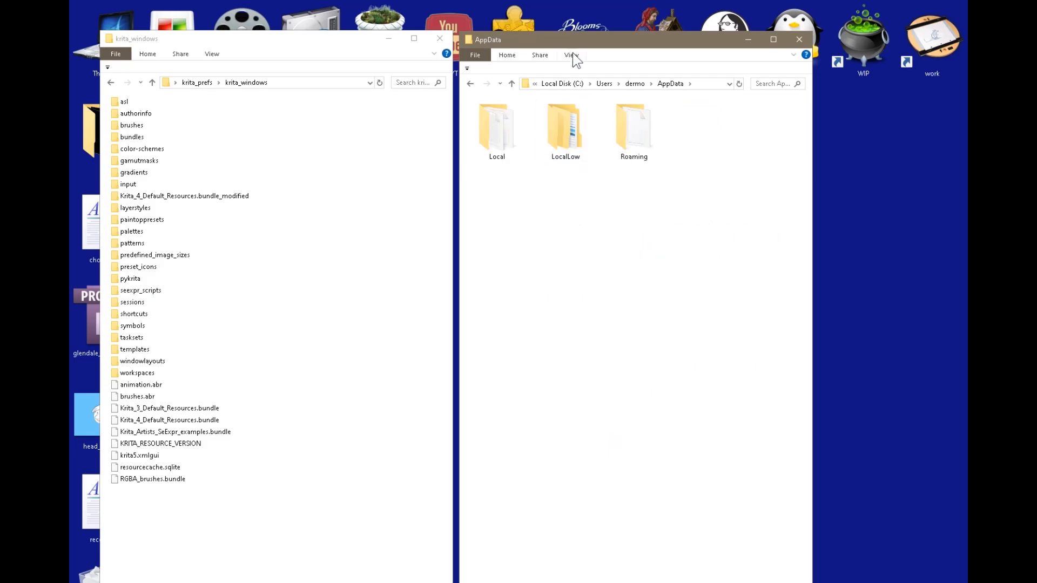
Open Roaming\krita, then step back up to the Roaming folder.
left_click(507, 55)
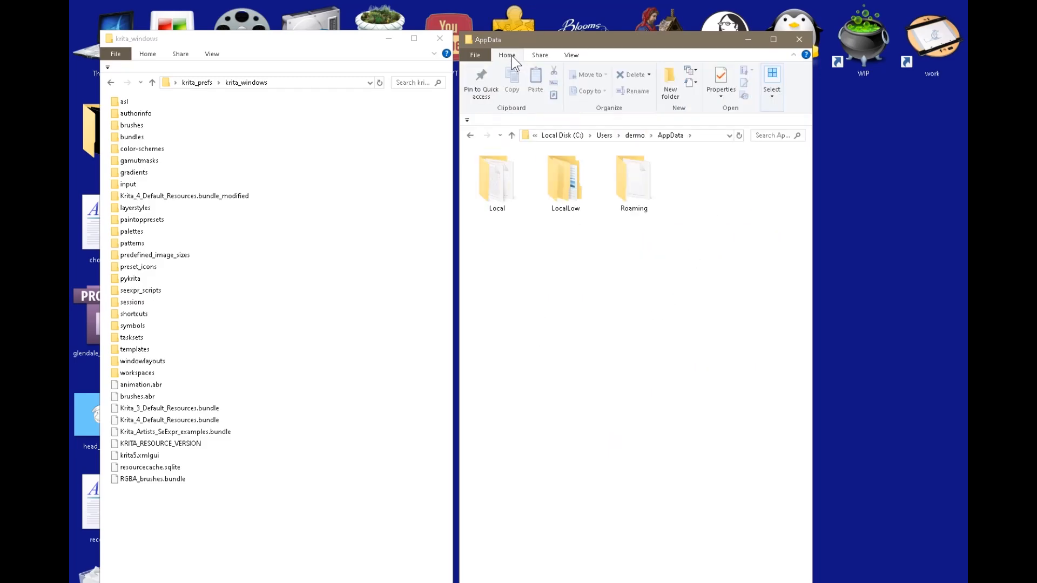
left_click(475, 55)
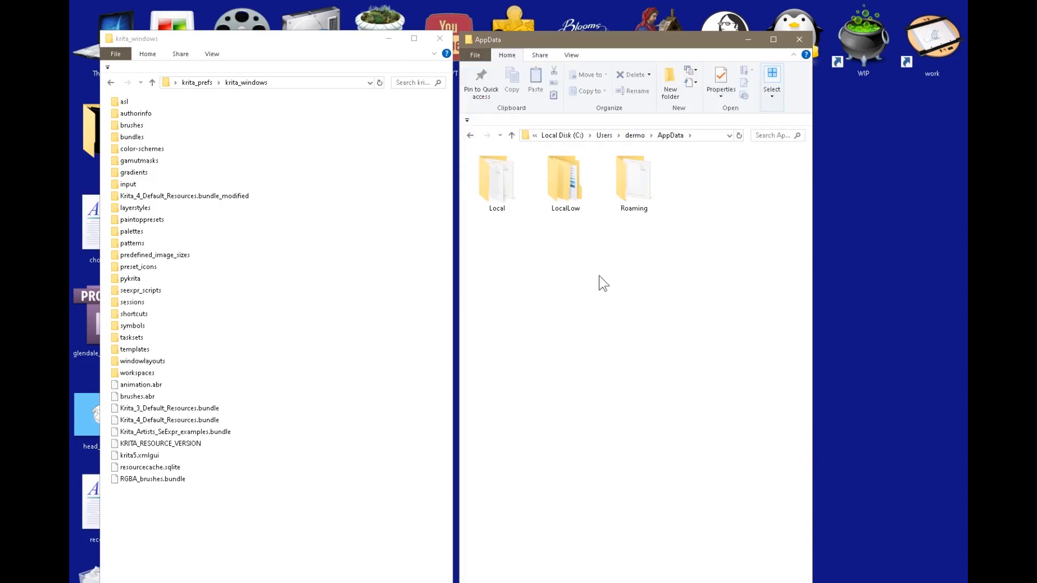
left_click(633, 181)
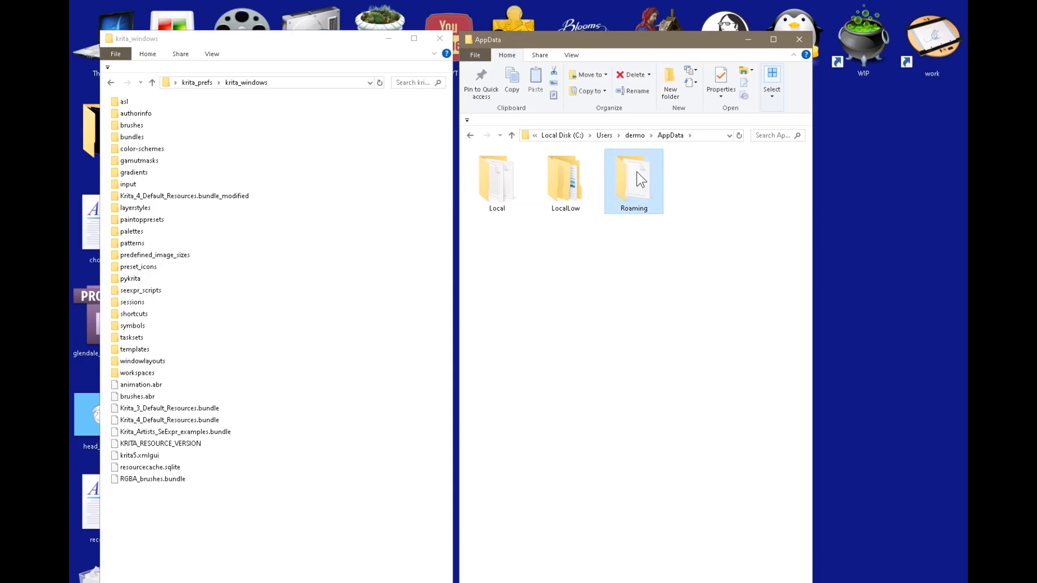
double_click(633, 178)
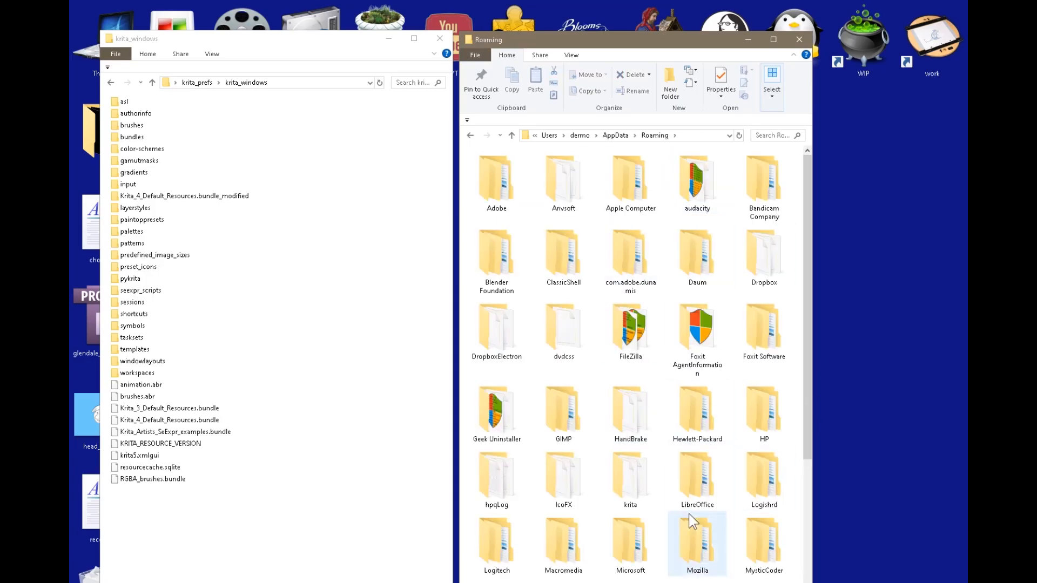
double_click(630, 475)
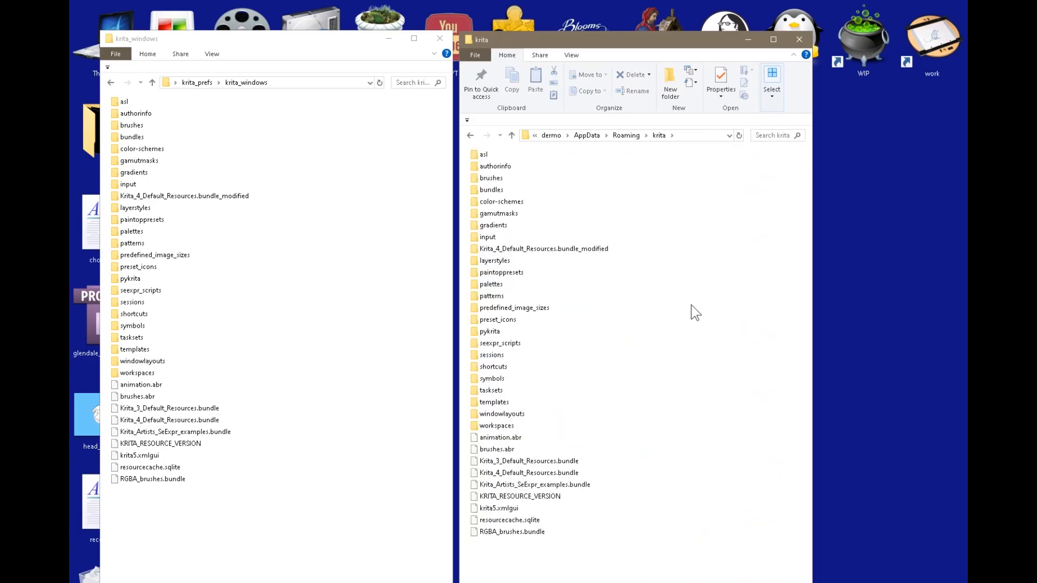
mouse_move(480, 78)
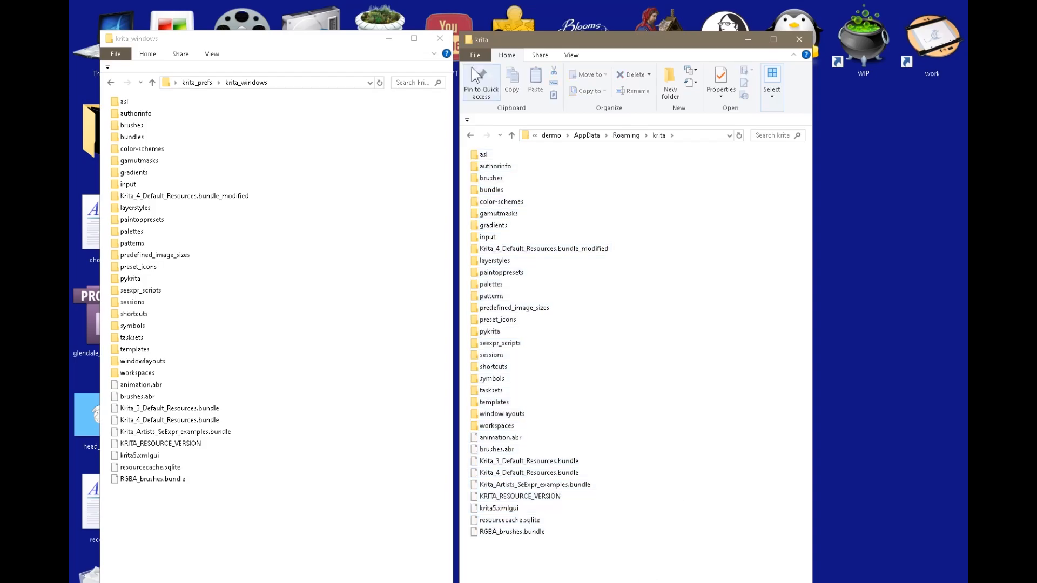
left_click(792, 55)
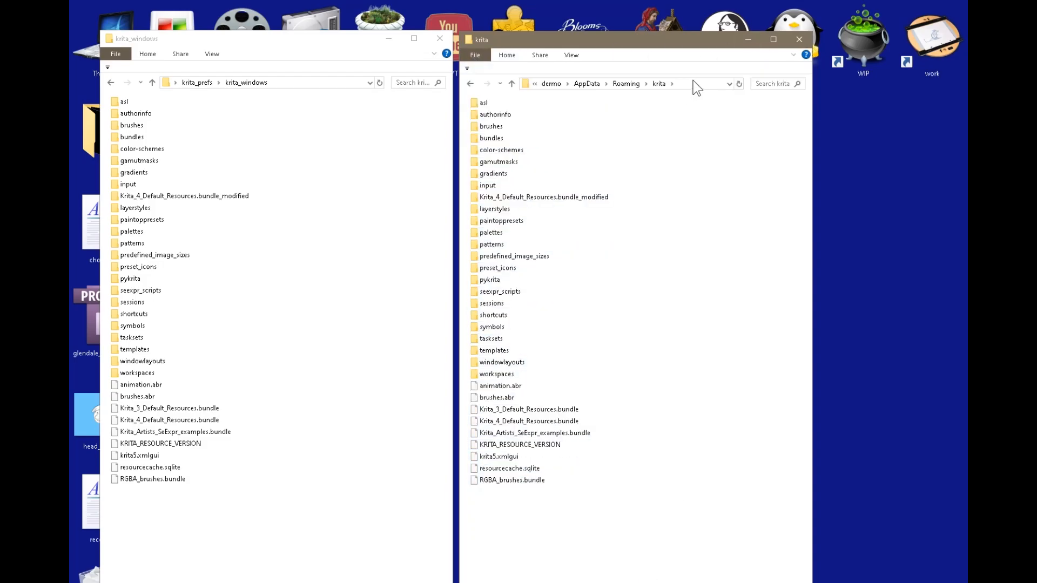
left_click(628, 83)
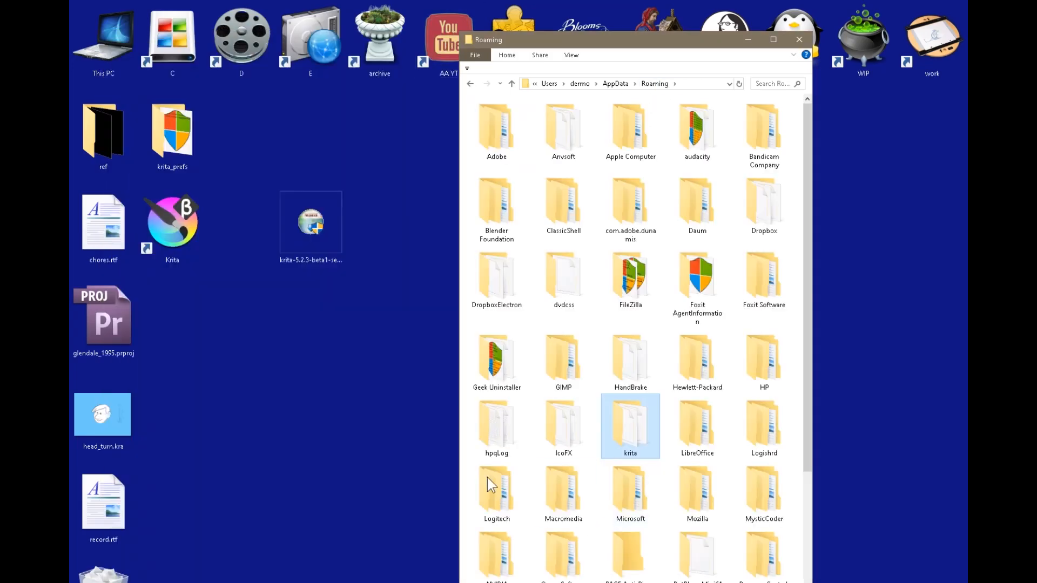
mouse_move(318, 447)
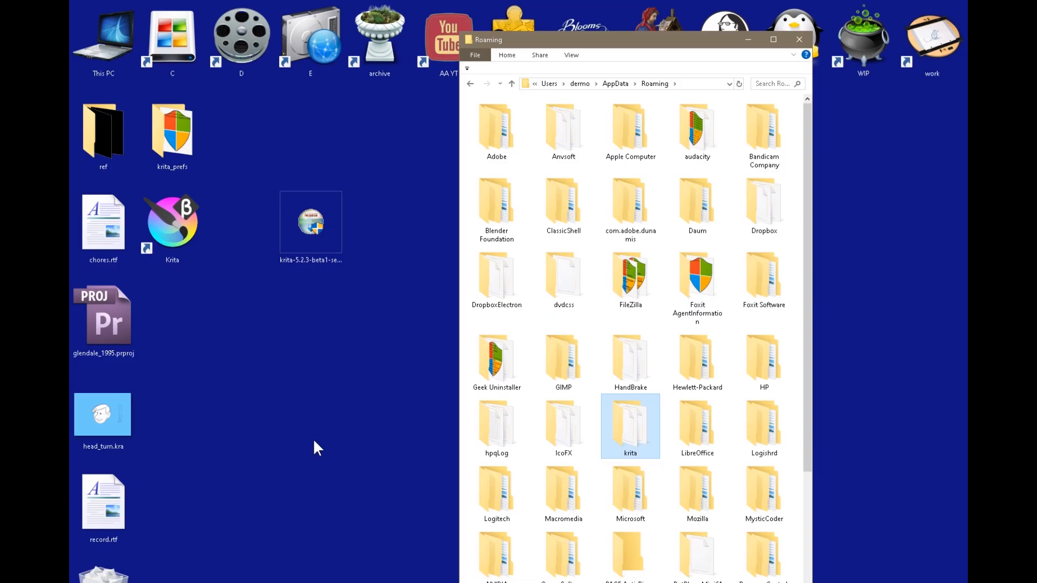
Go up to AppData, close File Explorer, and reopen Krita via the work shortcut.
left_click(511, 83)
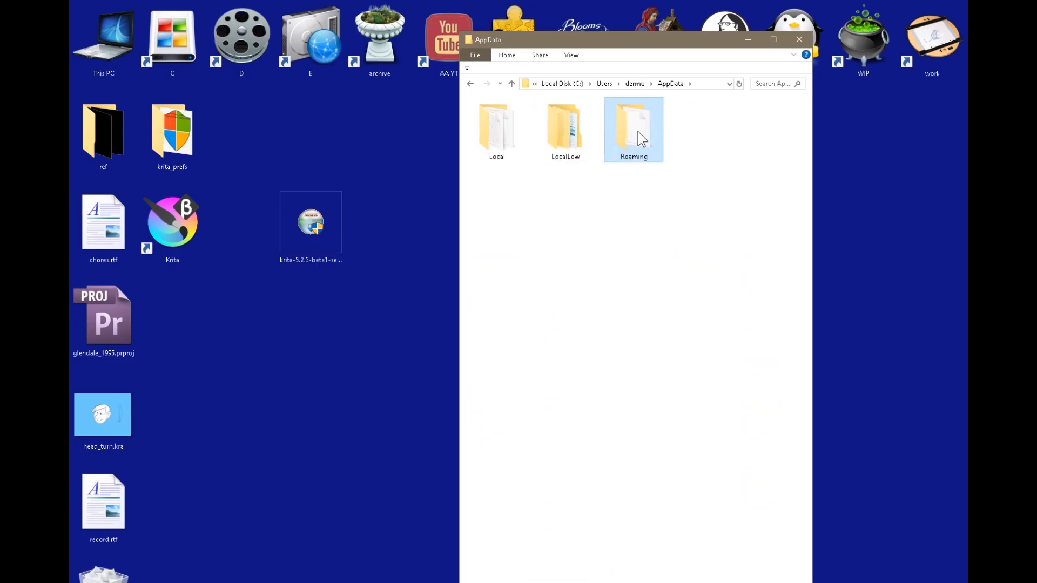
mouse_move(639, 124)
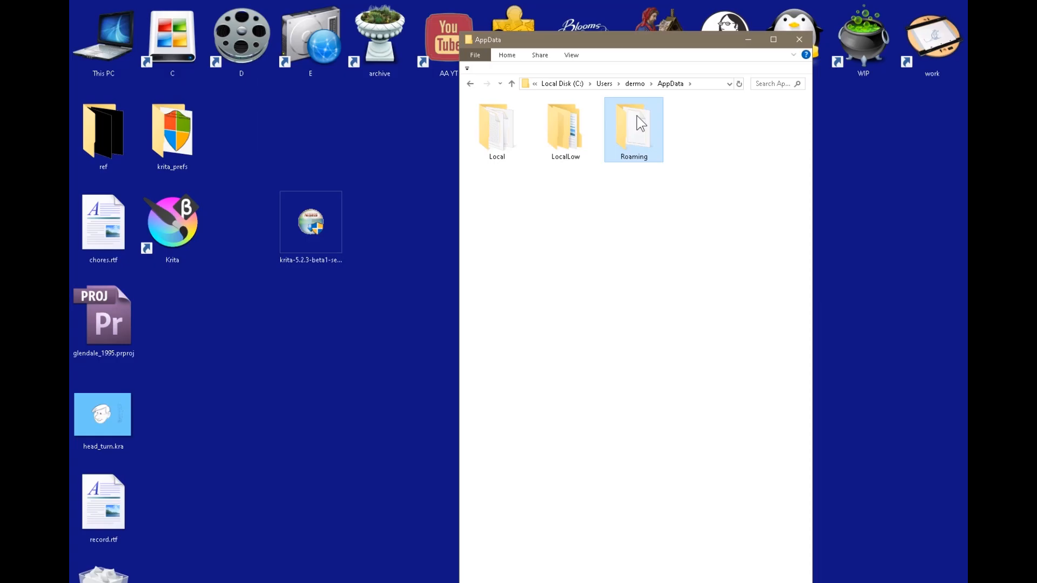
mouse_move(640, 127)
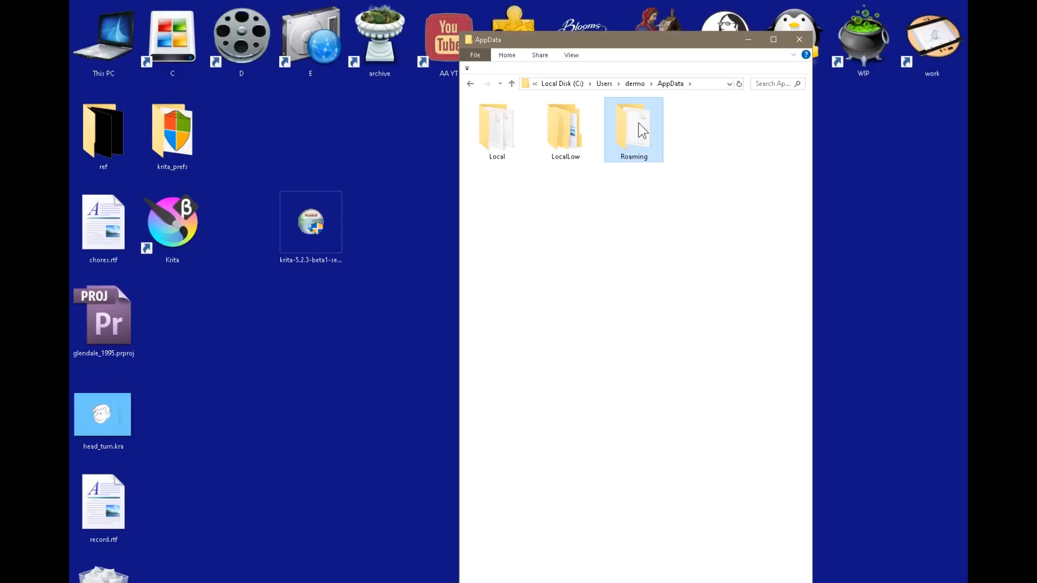
left_click(798, 39)
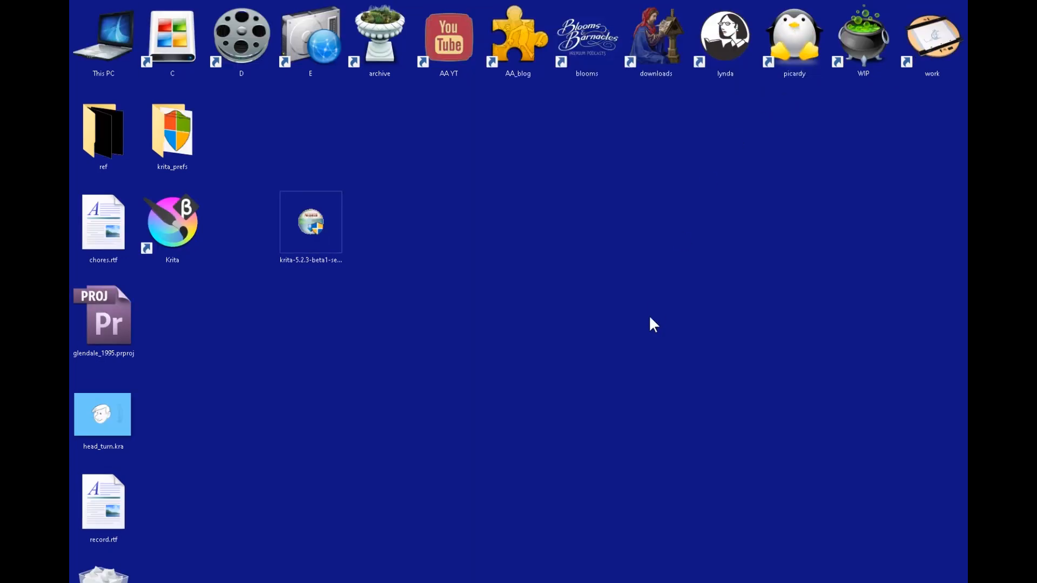
double_click(103, 415)
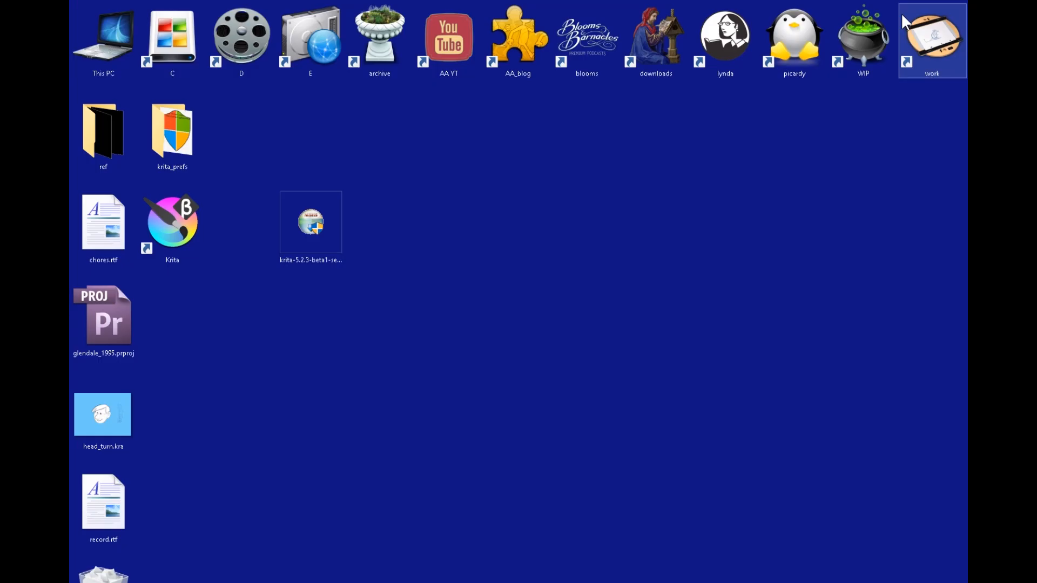
double_click(102, 415)
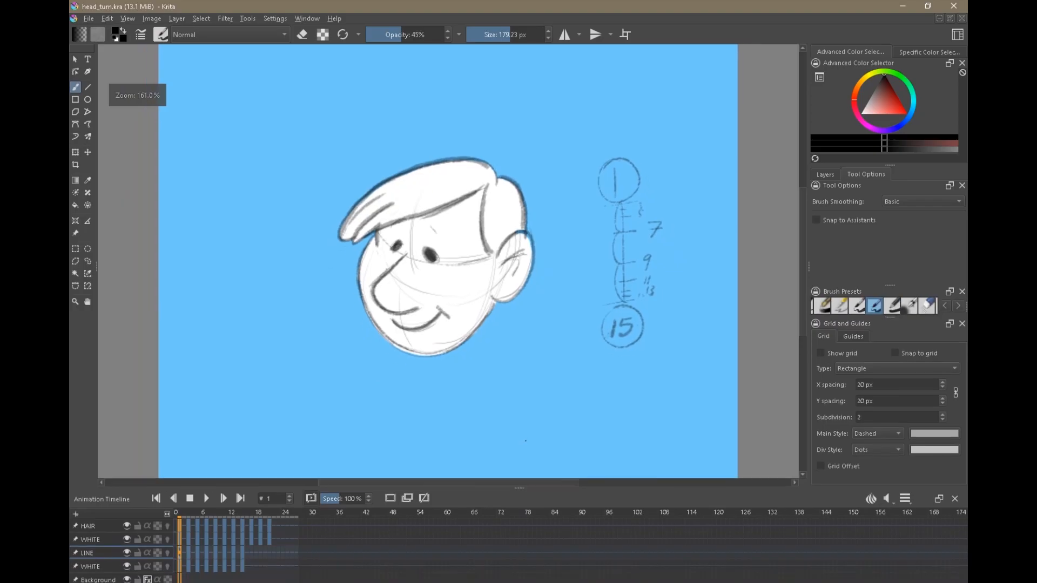
Play the head_turn animation on the Animation Timeline, then stop playback.
left_click(206, 498)
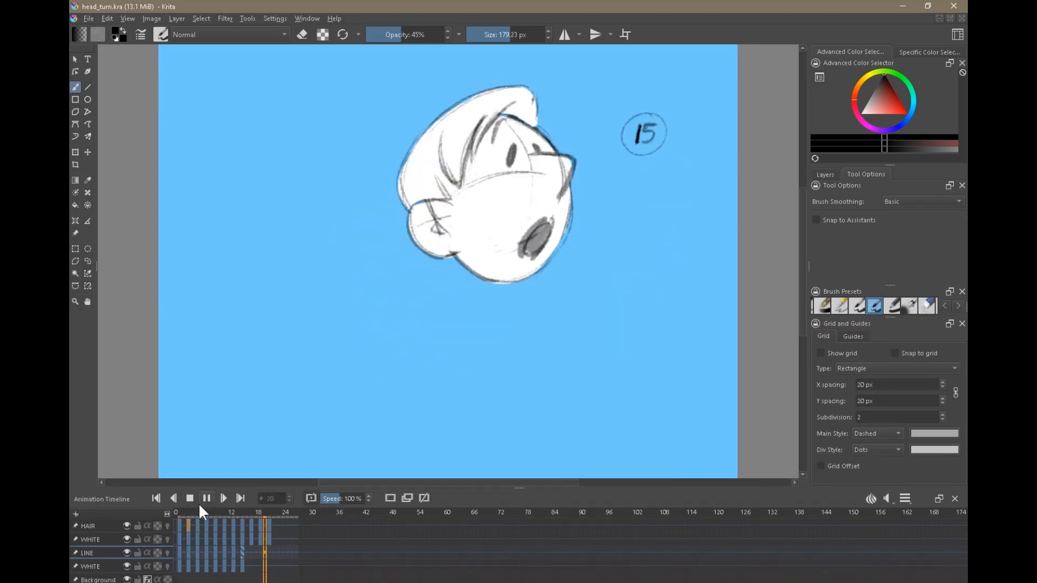
left_click(206, 498)
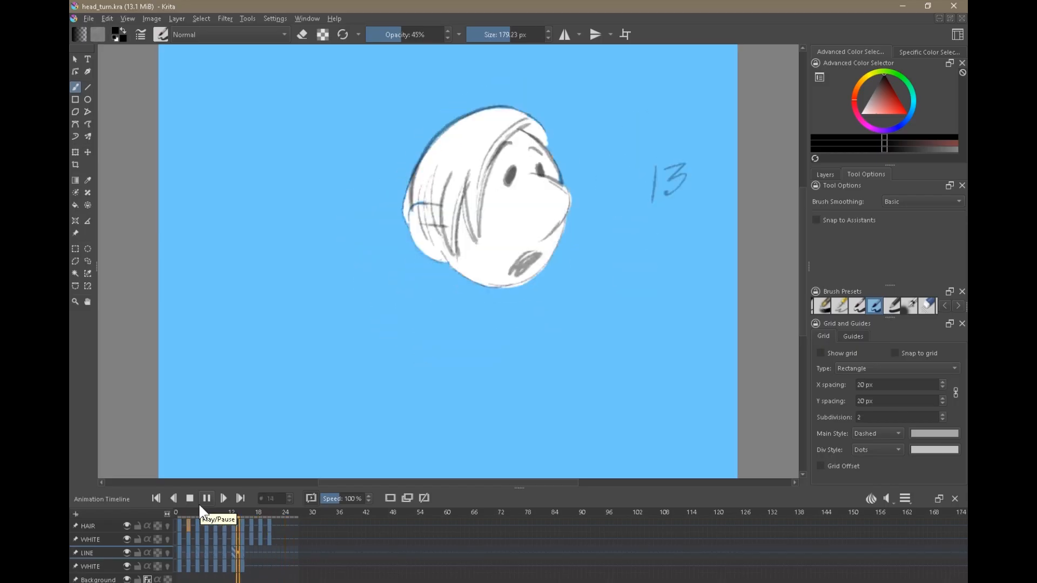
left_click(306, 18)
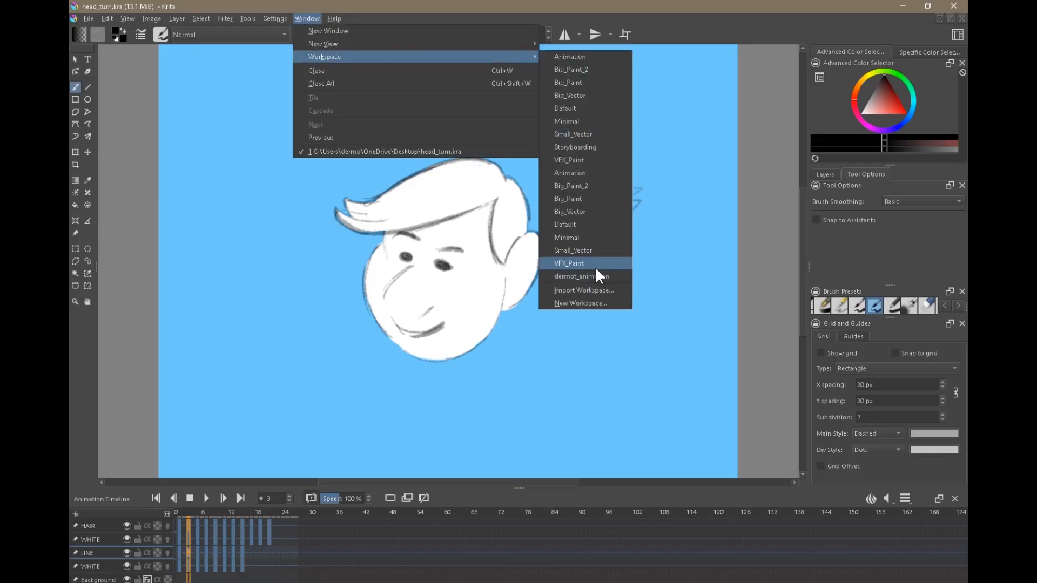
Apply the custom animation workspace, then close Krita.
left_click(568, 263)
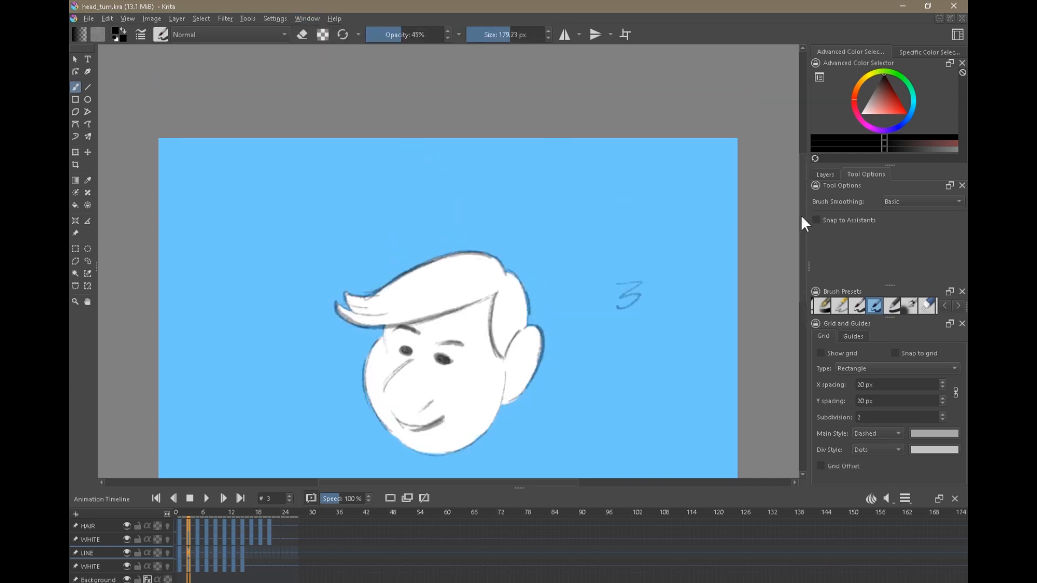
scroll("up", 3)
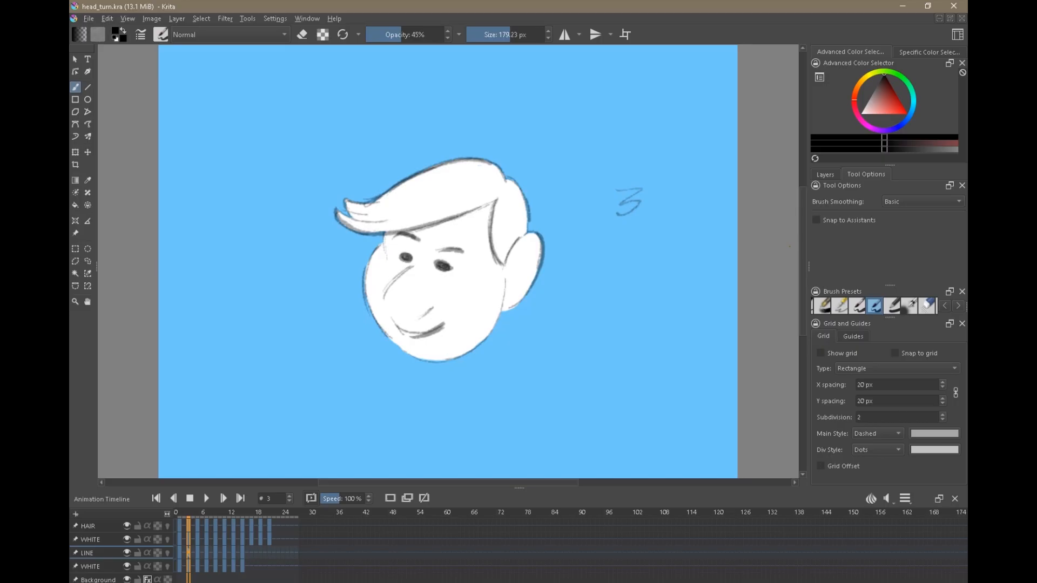
left_click(185, 525)
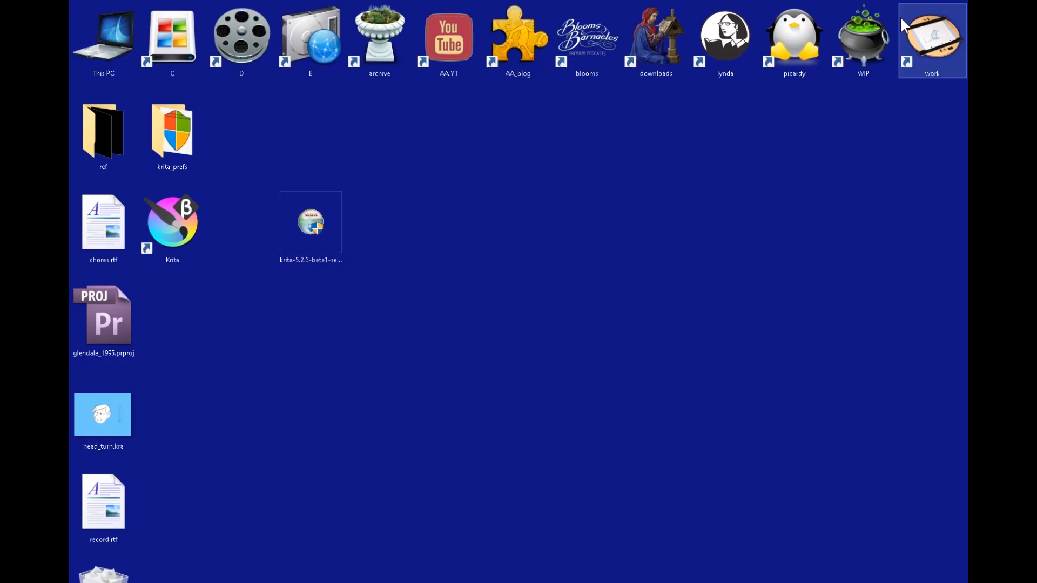
Browse krita_prefs, install_windows.txt and krita_linux, then reopen head_turn.kra in Krita.
double_click(171, 131)
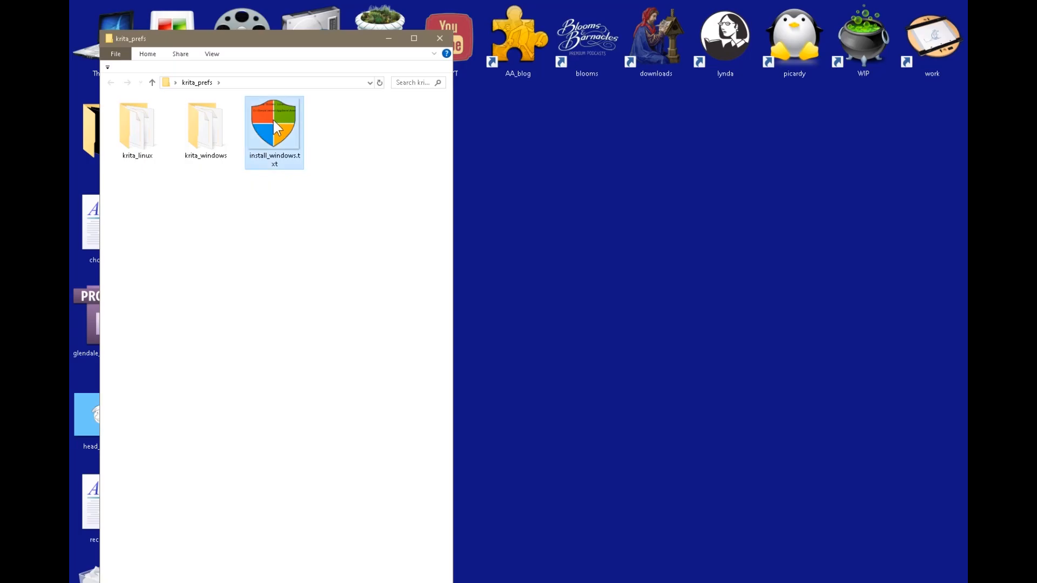
double_click(273, 122)
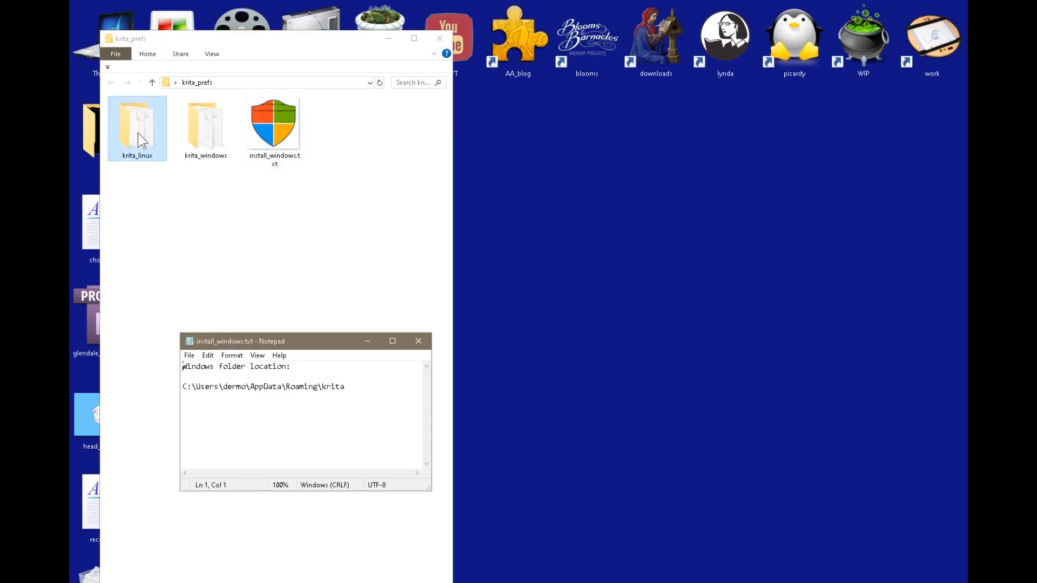
double_click(136, 126)
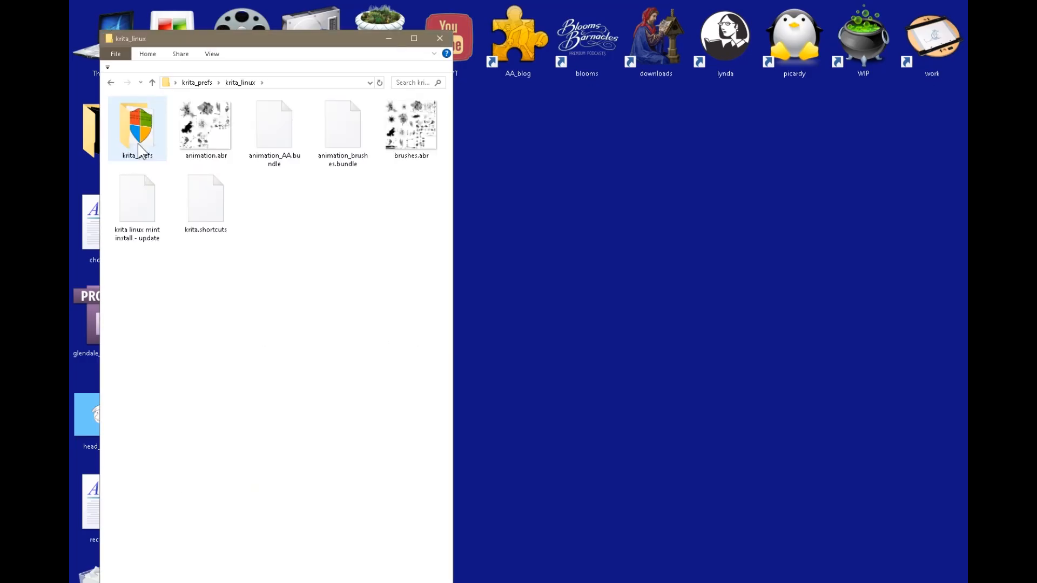
left_click(151, 82)
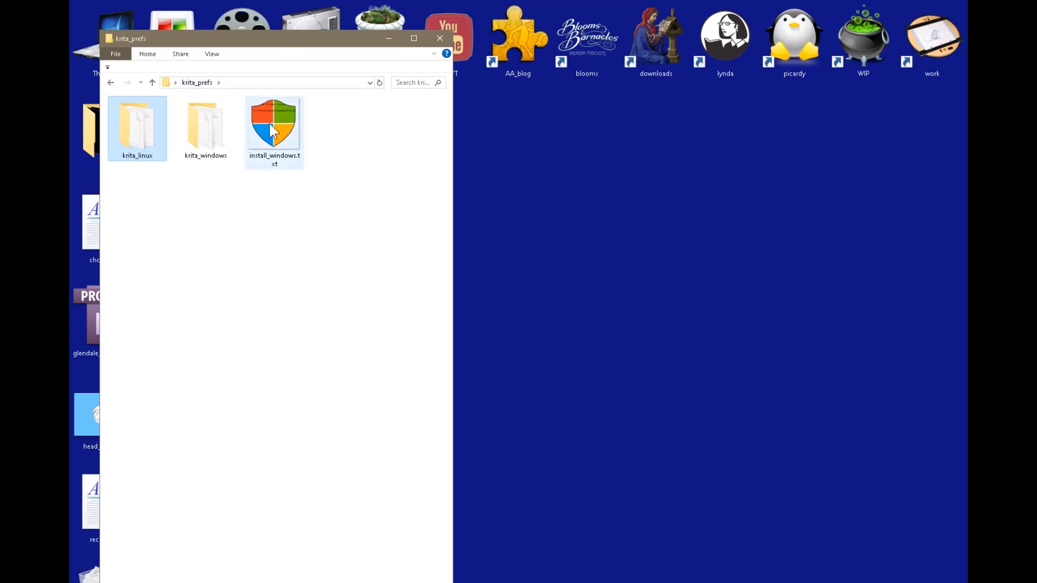
double_click(274, 122)
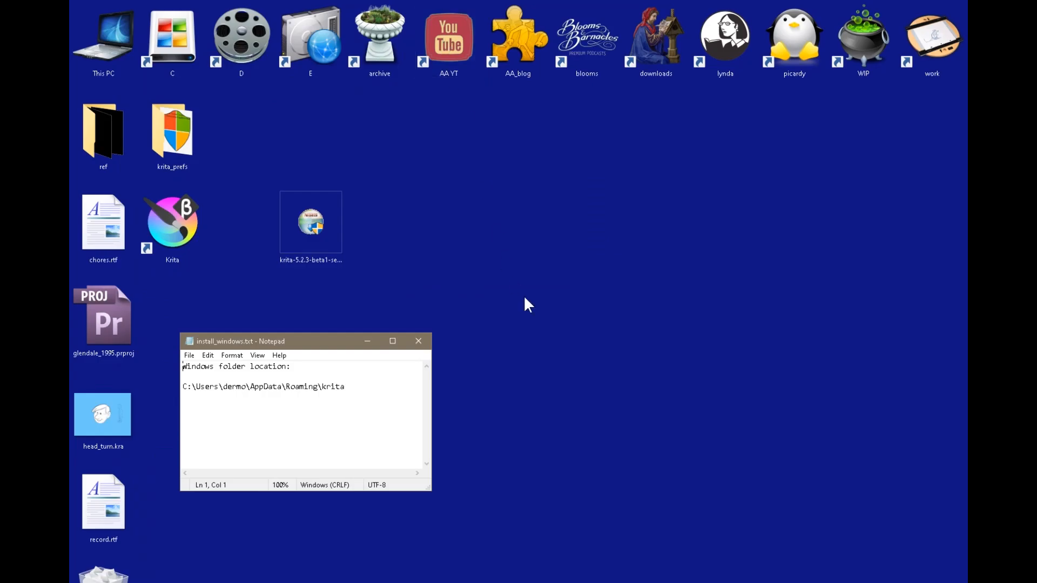
double_click(103, 415)
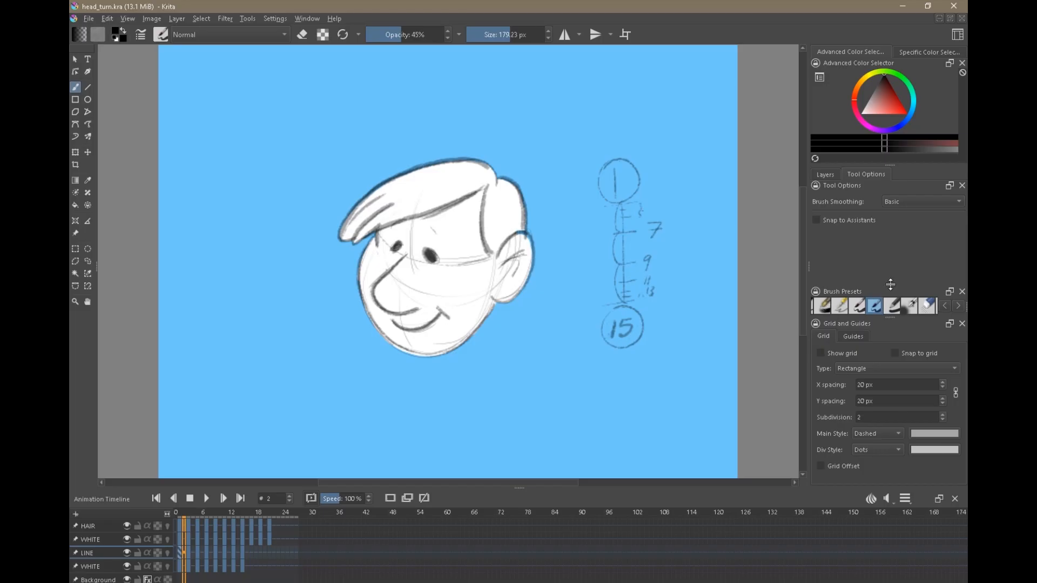
mouse_move(894, 334)
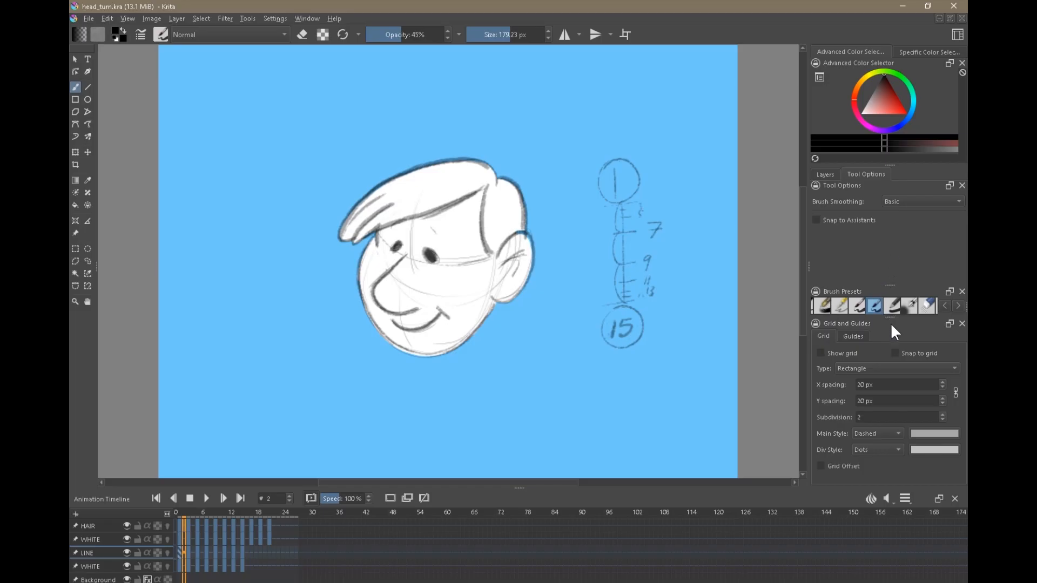
Select a different brush preset, paint test strokes, and try other workspace layouts.
left_click(823, 305)
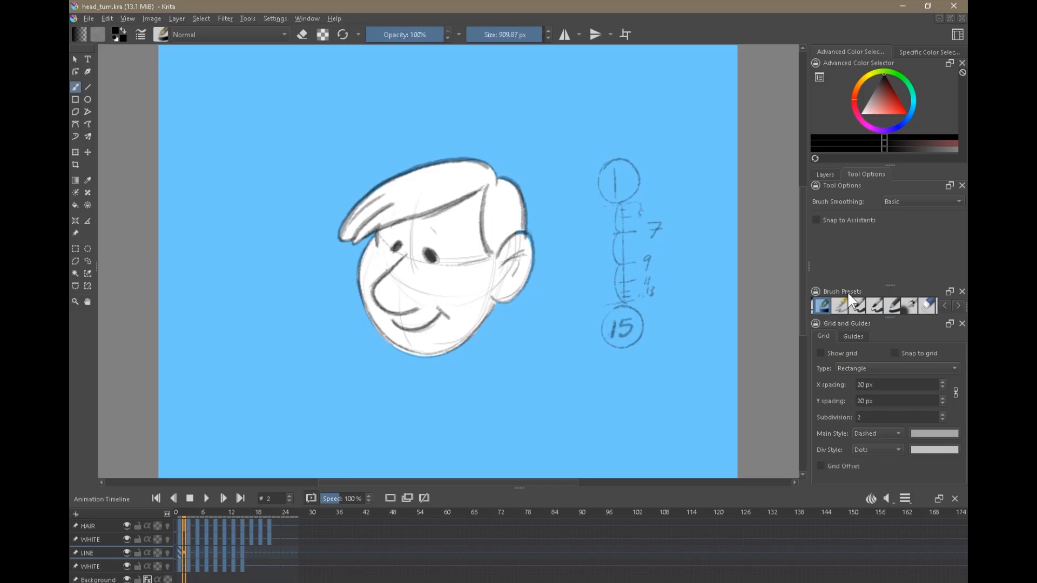
mouse_move(850, 282)
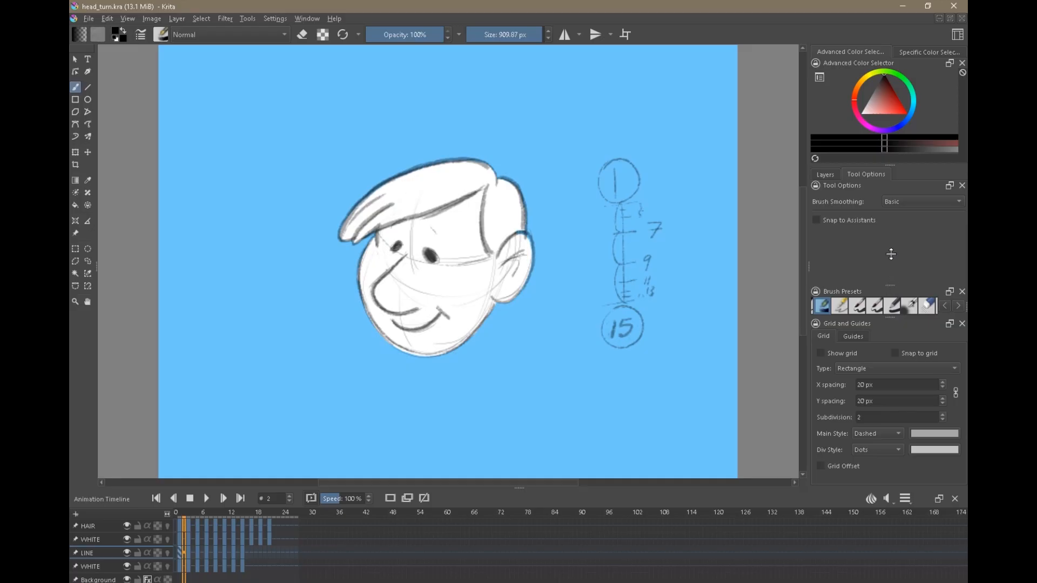
mouse_move(891, 317)
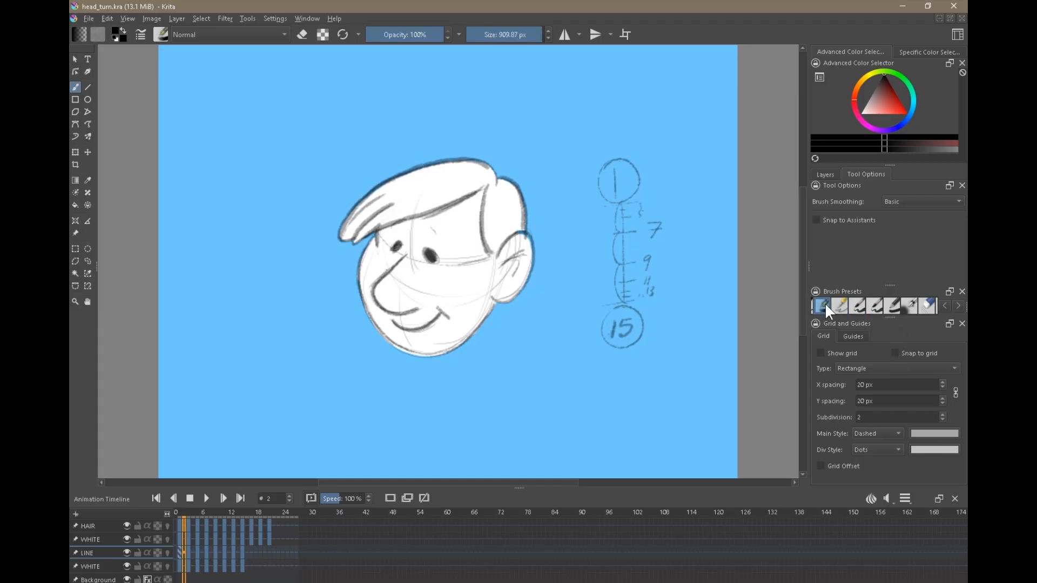
scroll("down", 3)
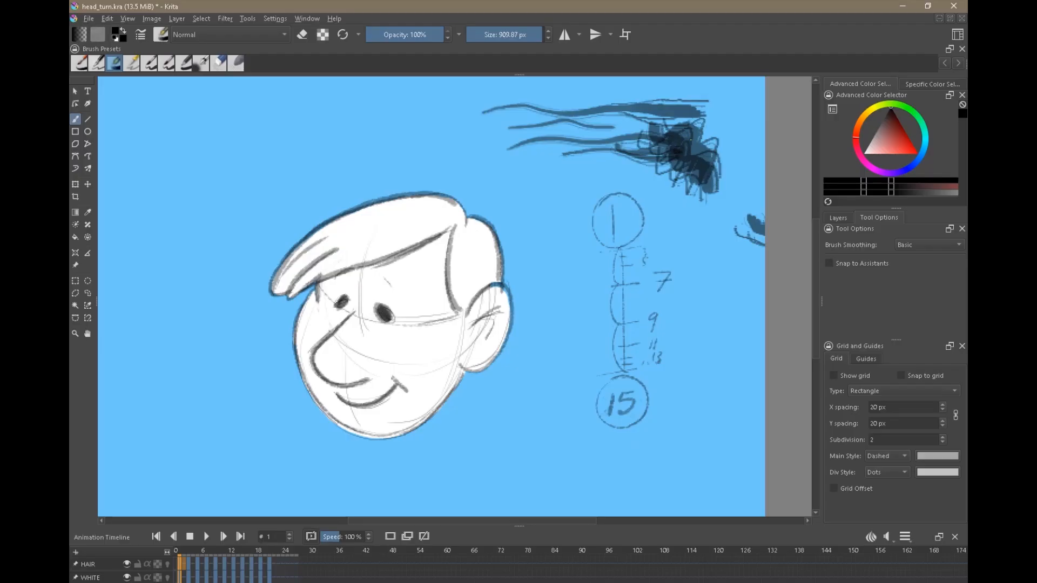
left_click(306, 18)
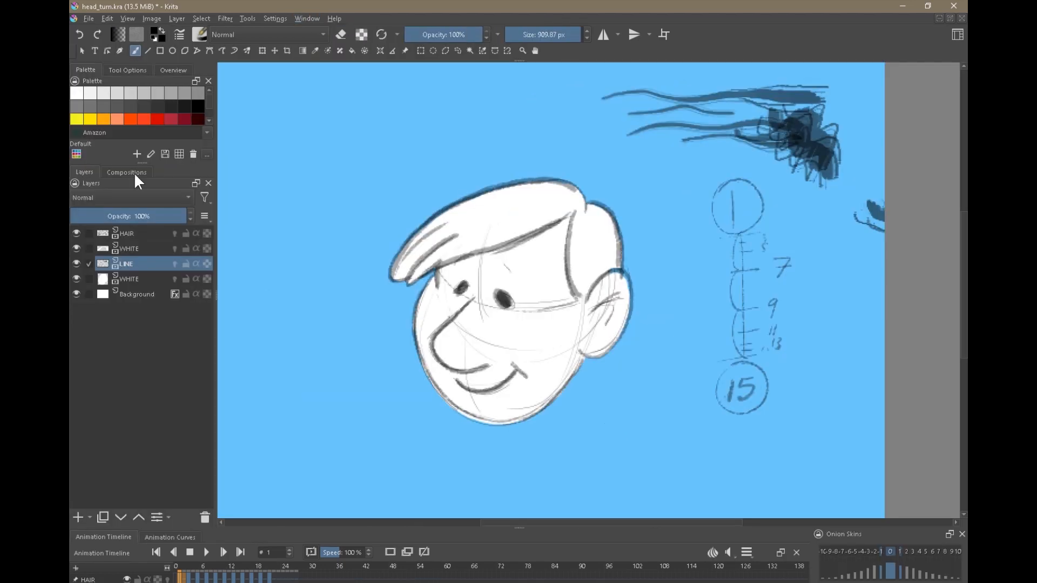
left_click(307, 18)
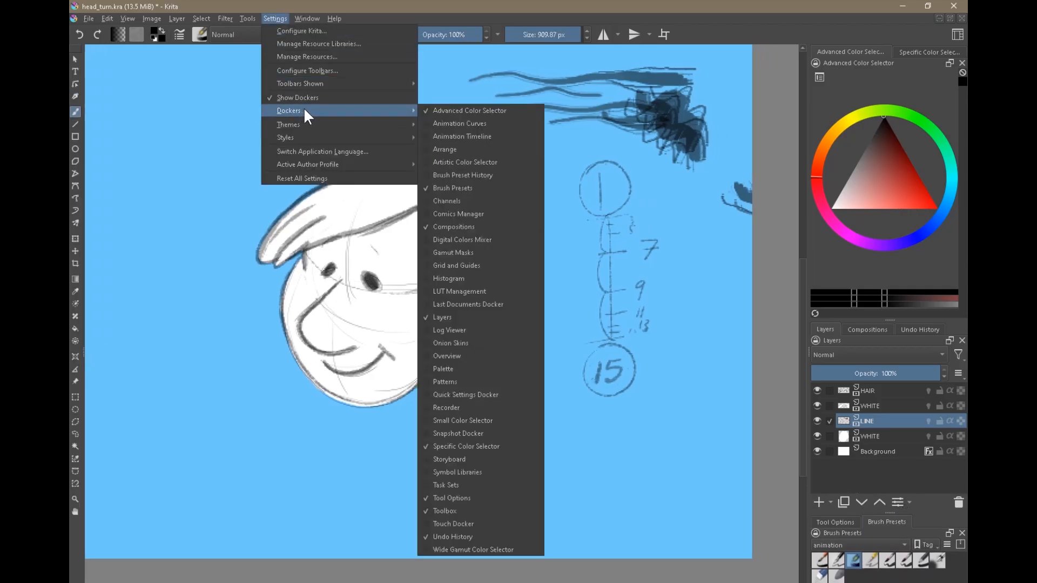
mouse_move(465, 394)
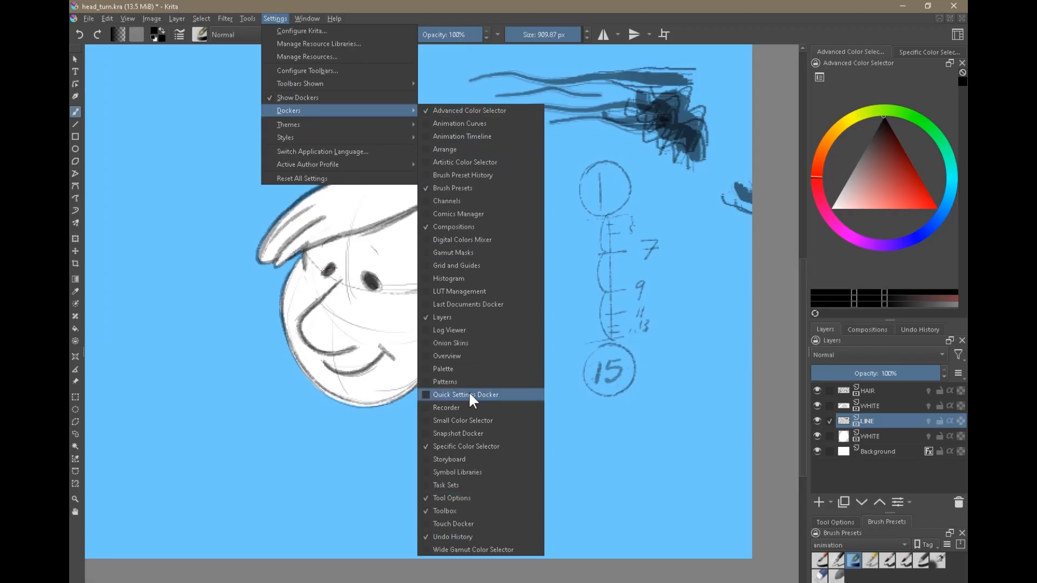
Check the dockers list, then apply the original custom animation workspace from Window > Workspace.
left_click(462, 136)
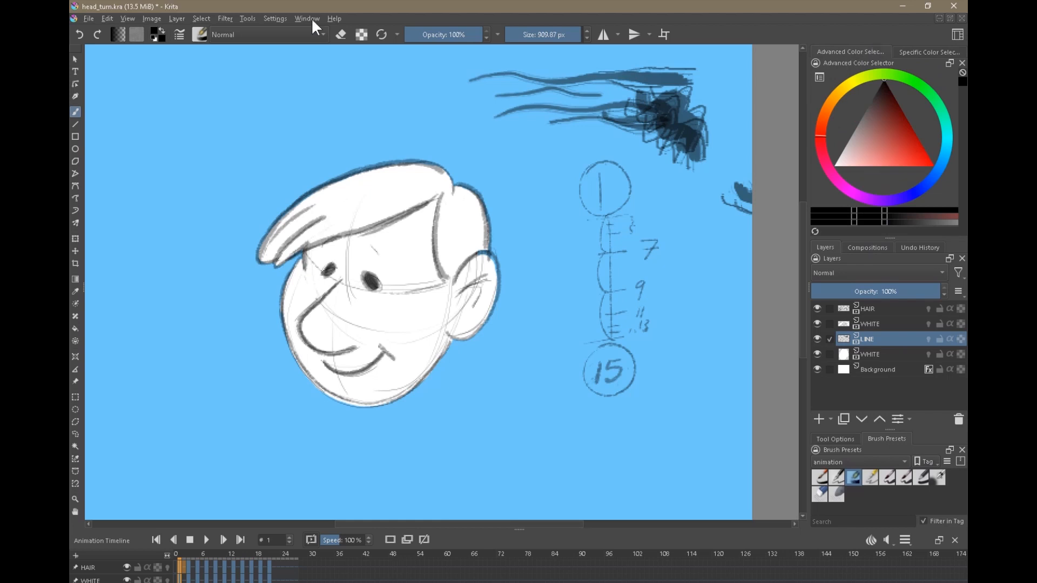
left_click(306, 18)
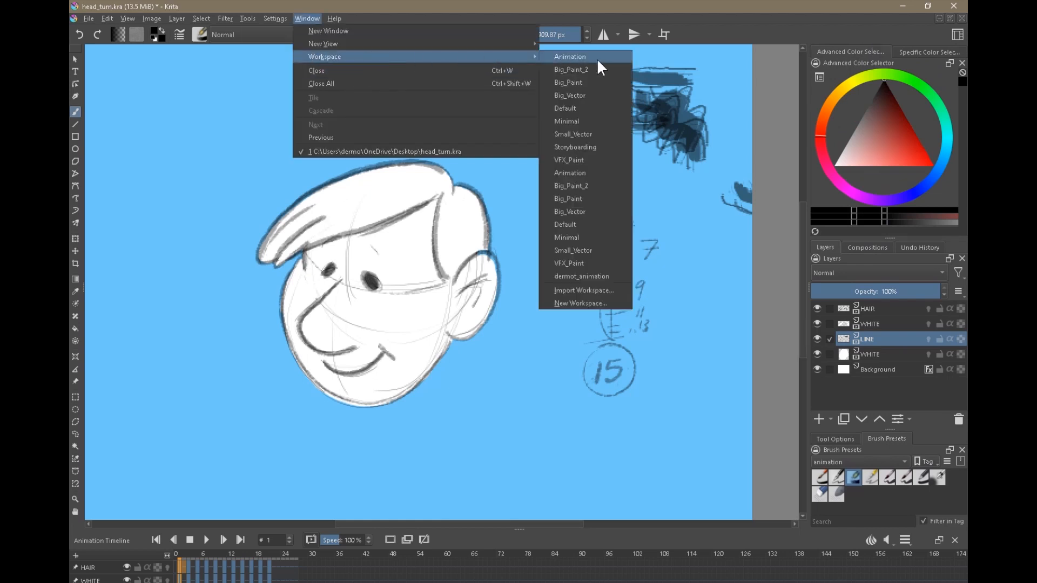
left_click(580, 303)
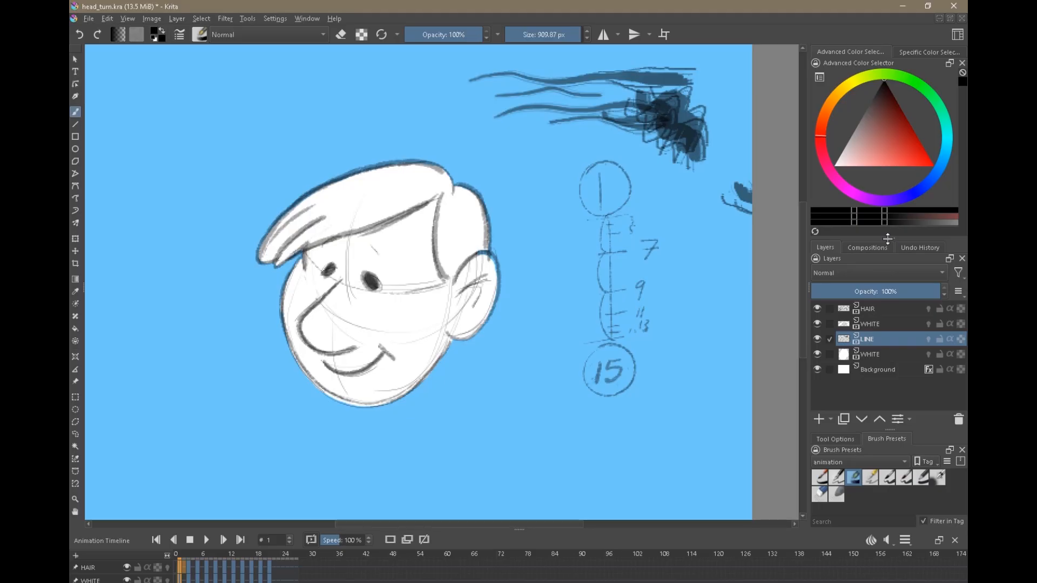
left_click(307, 18)
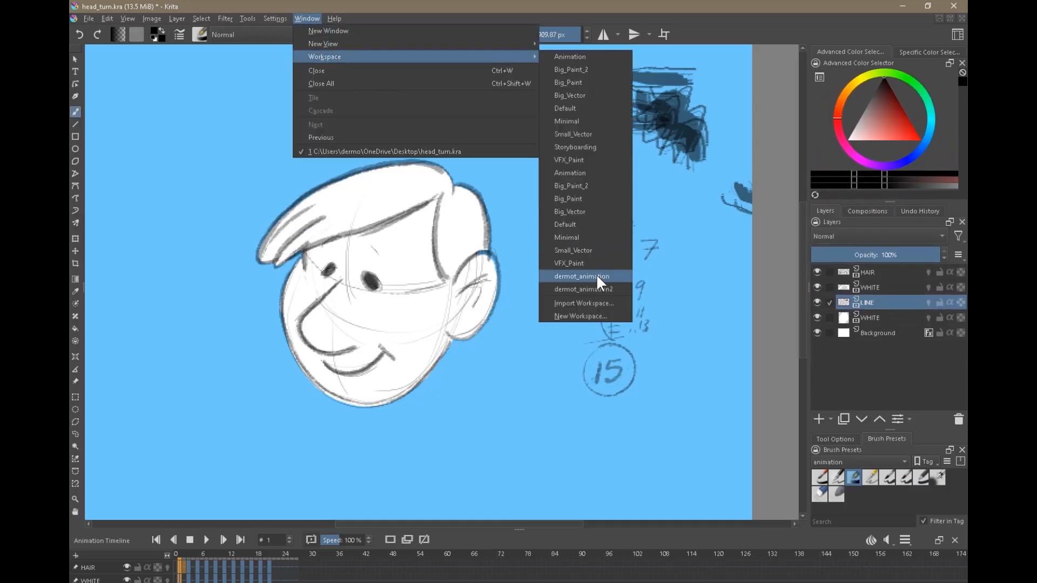
left_click(580, 276)
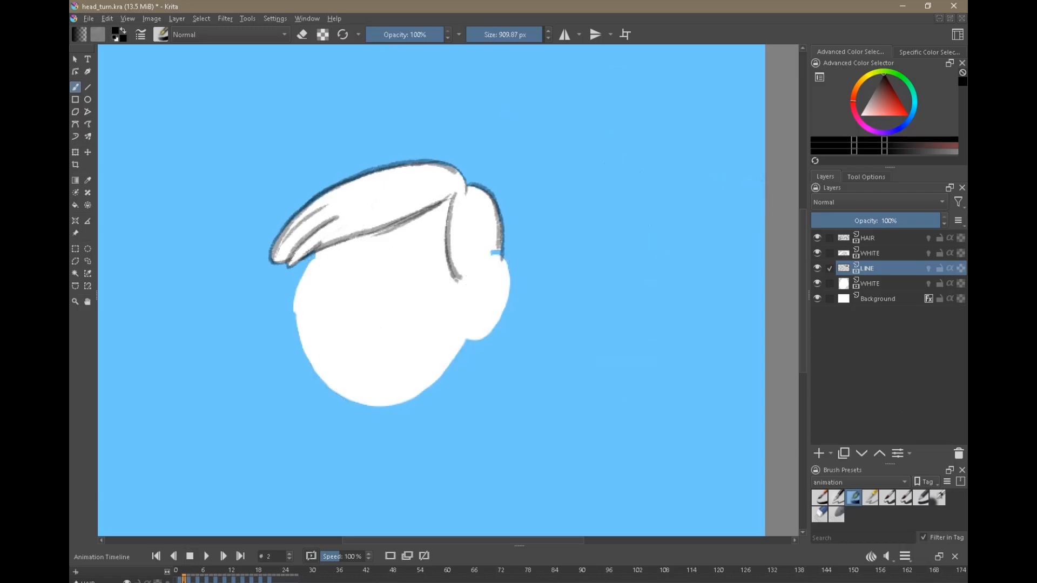
Play the head_turn animation until frame 15, then stop playback.
left_click(206, 556)
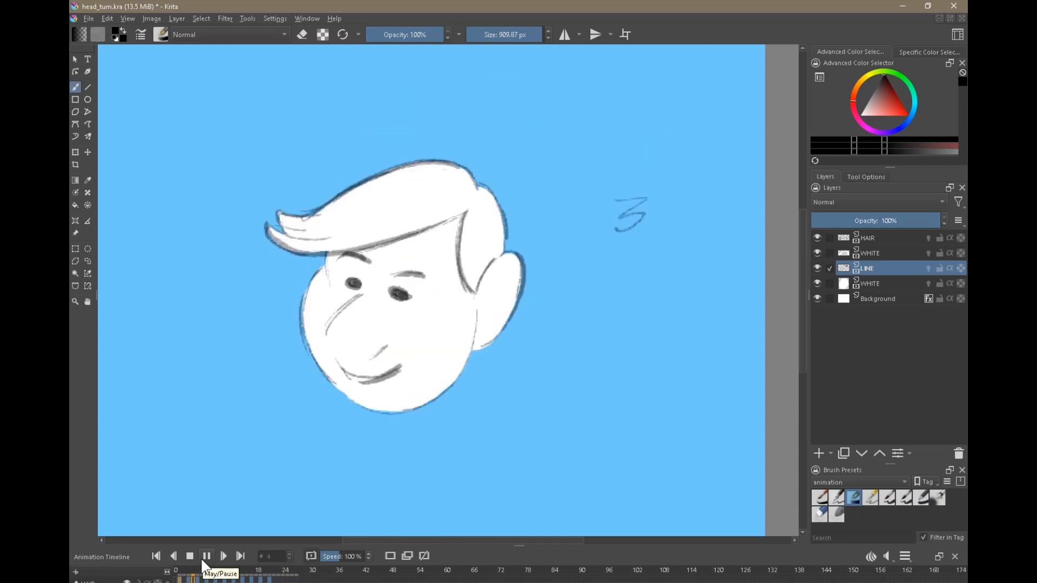
left_click(206, 556)
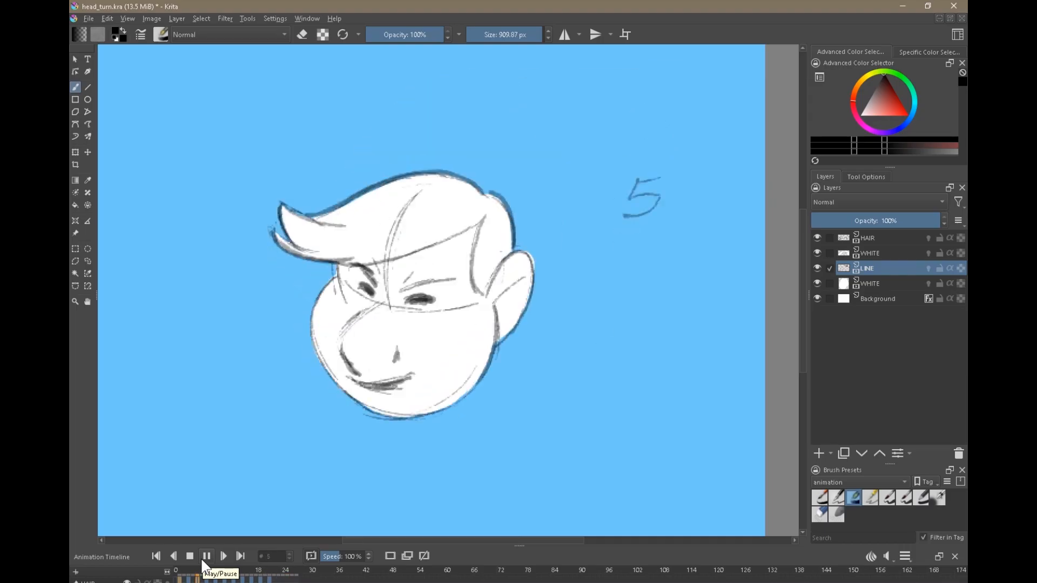
left_click(189, 556)
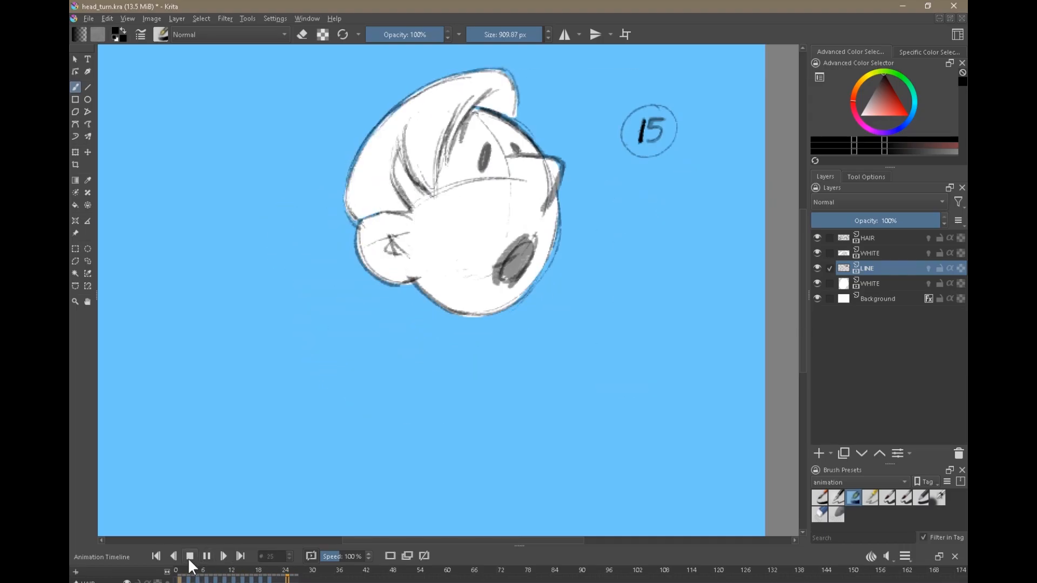